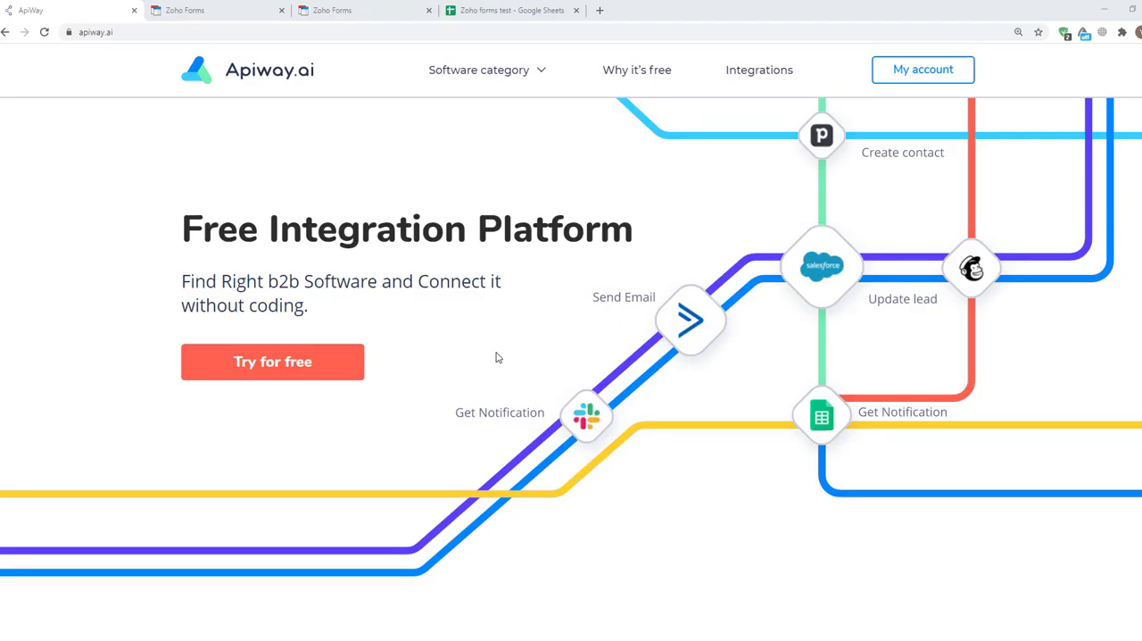
mouse_move(260, 44)
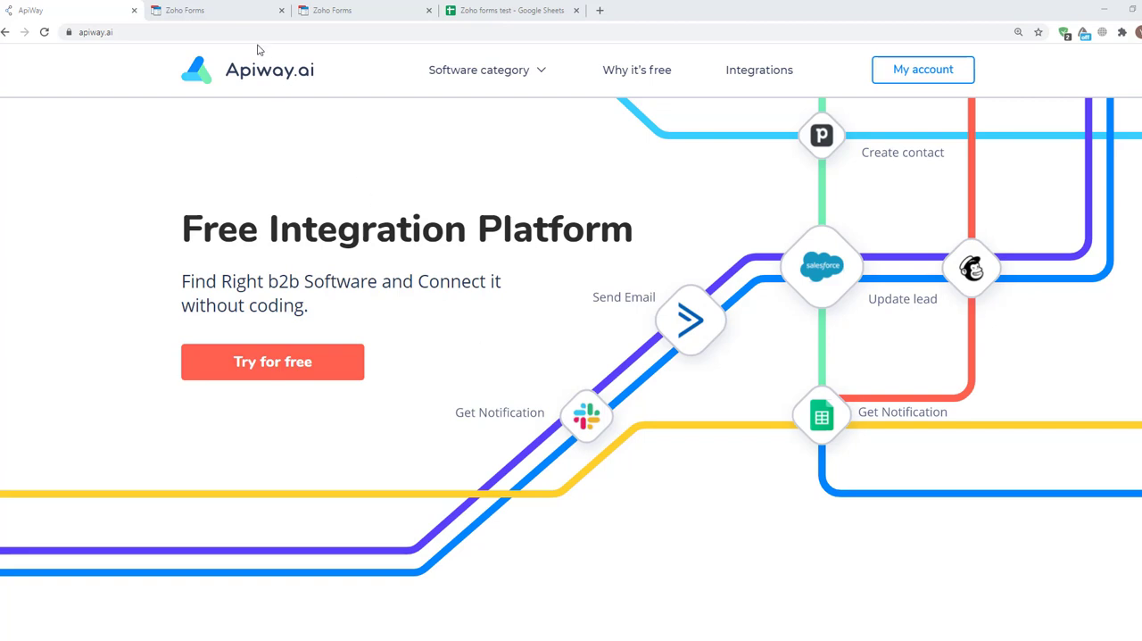
- Review the Test form in Zoho Forms, then enter the ApiWay account area
click(205, 13)
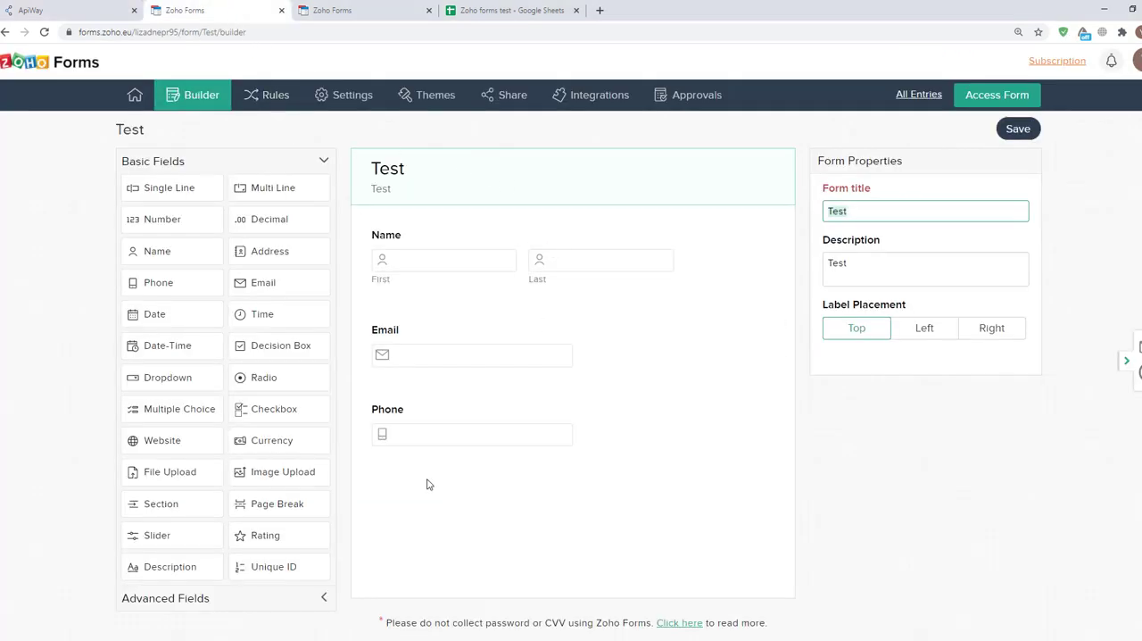
mouse_move(431, 486)
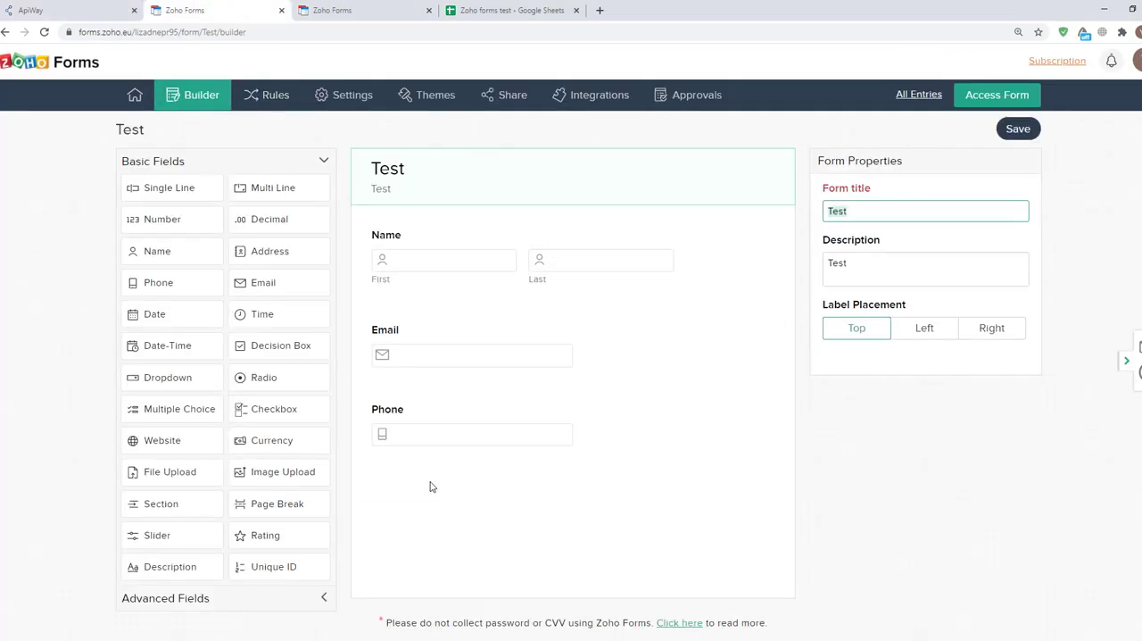
mouse_move(416, 441)
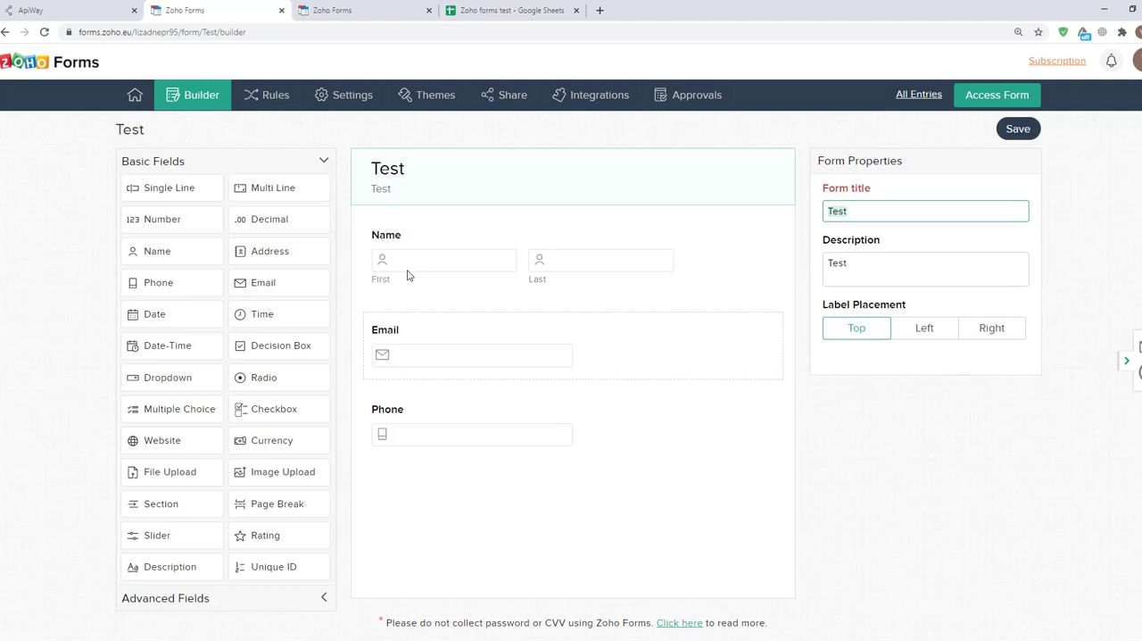
click(511, 11)
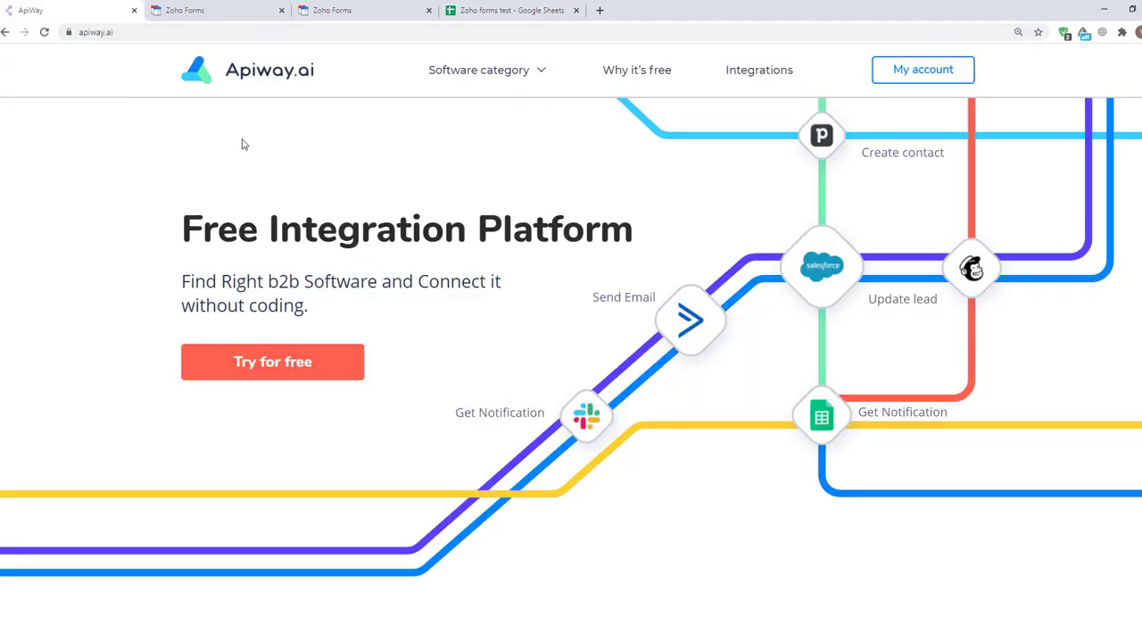
click(922, 69)
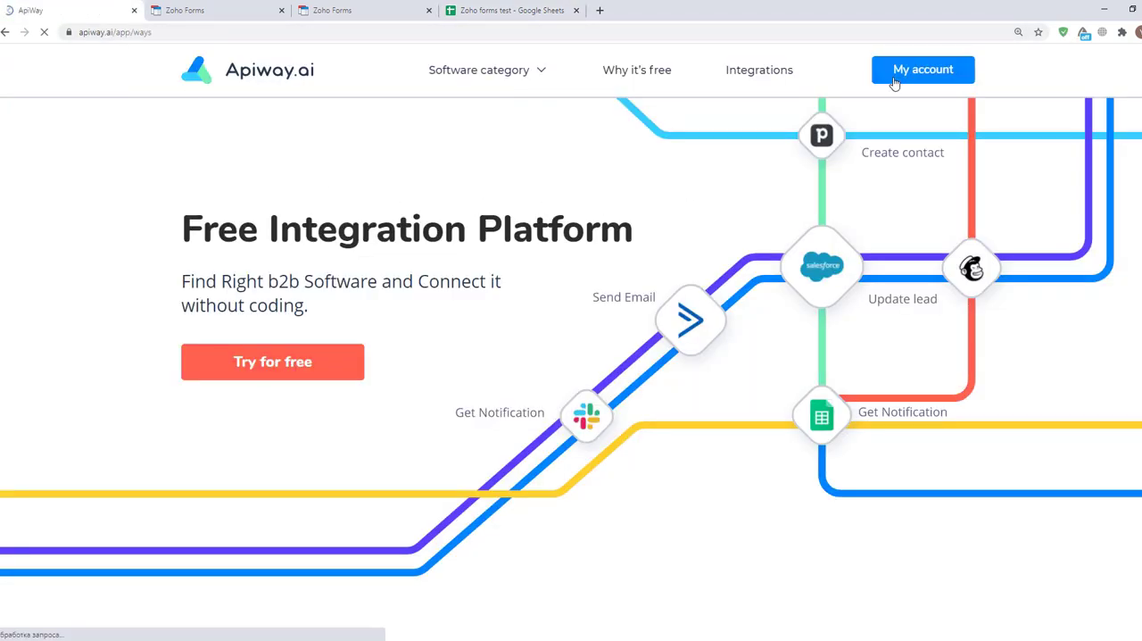
click(925, 70)
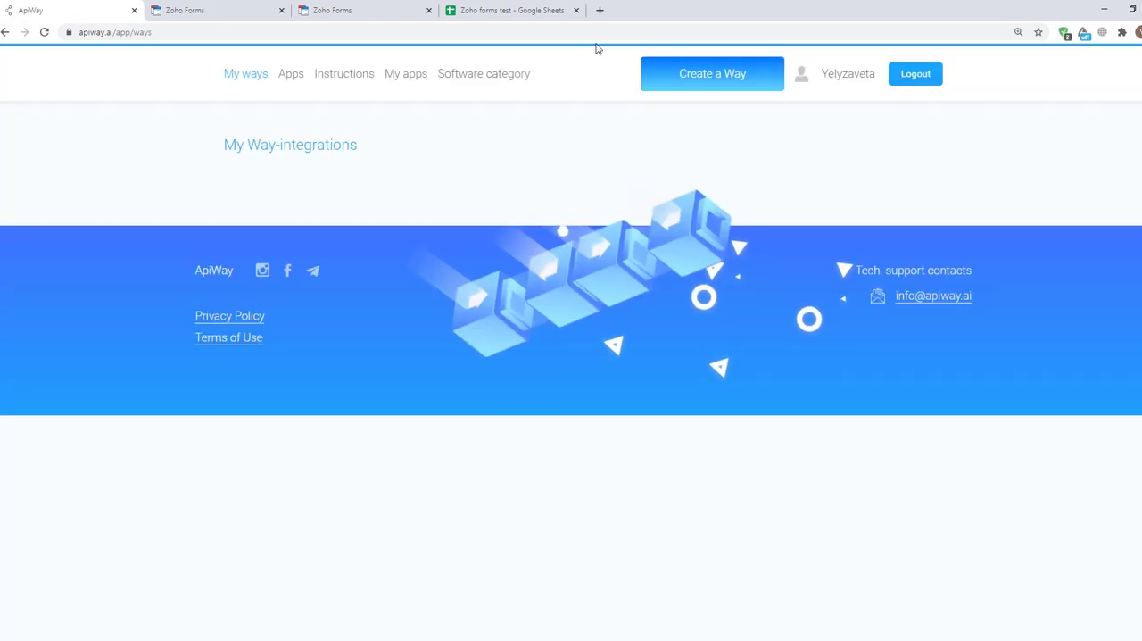
- Add Google Sheets and Zoho Forms as apps and start plugging in Zoho Forms, already connected
click(291, 73)
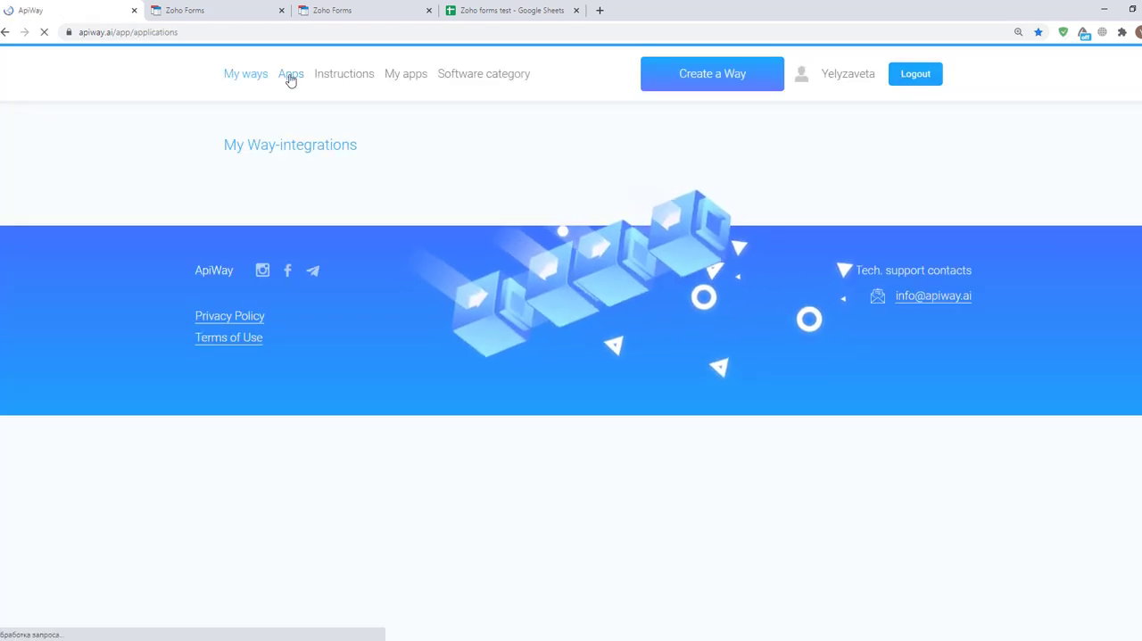
click(289, 73)
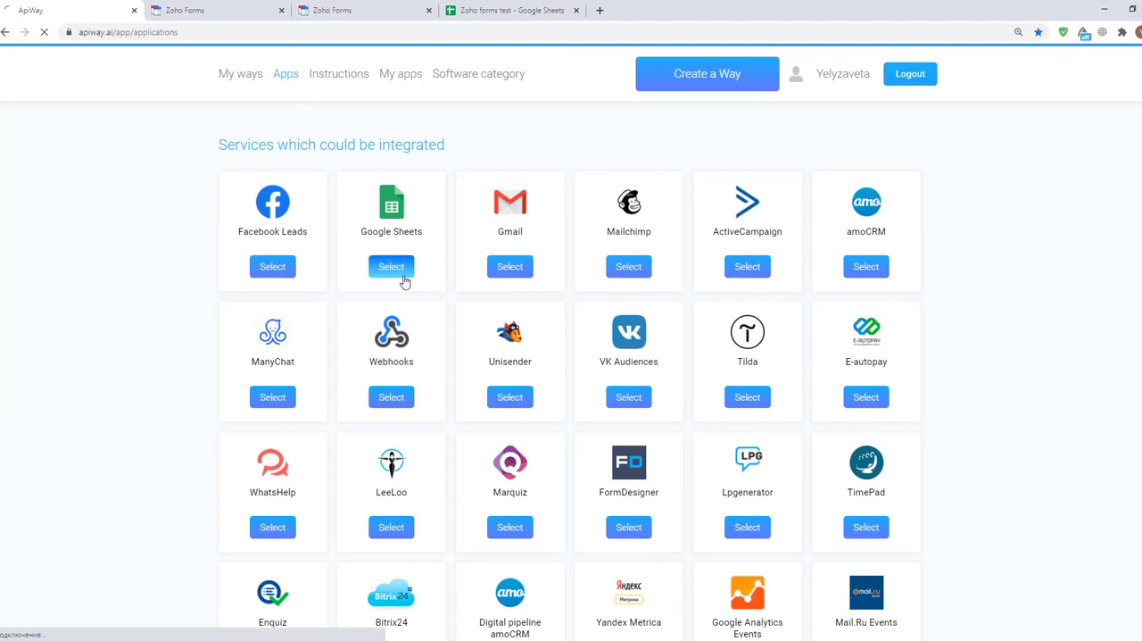
scroll(down, 3)
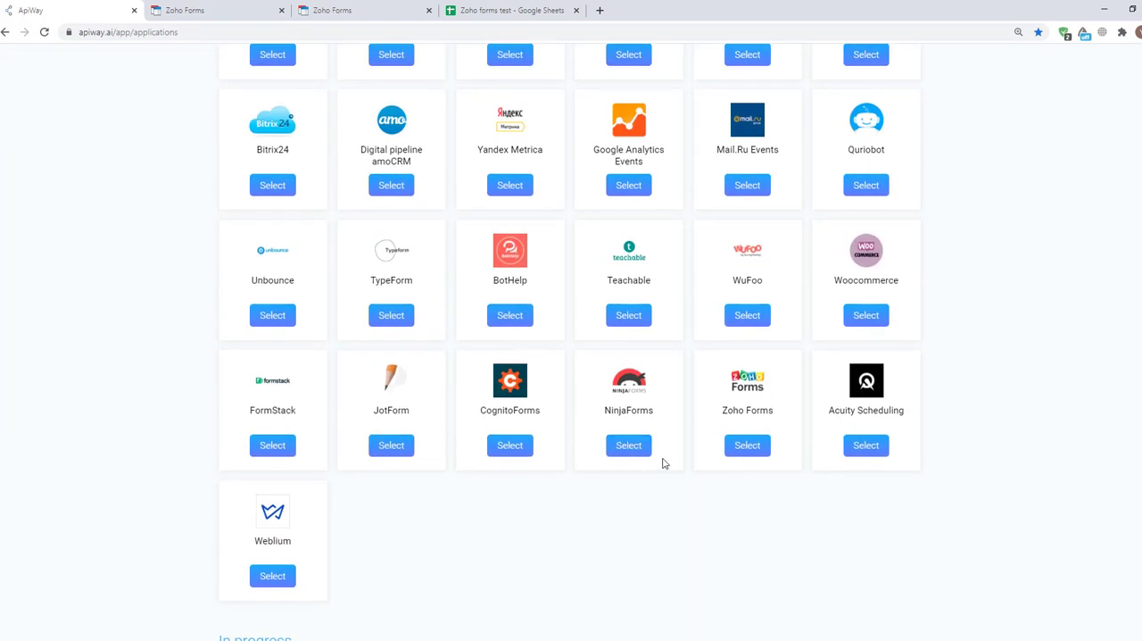
click(399, 73)
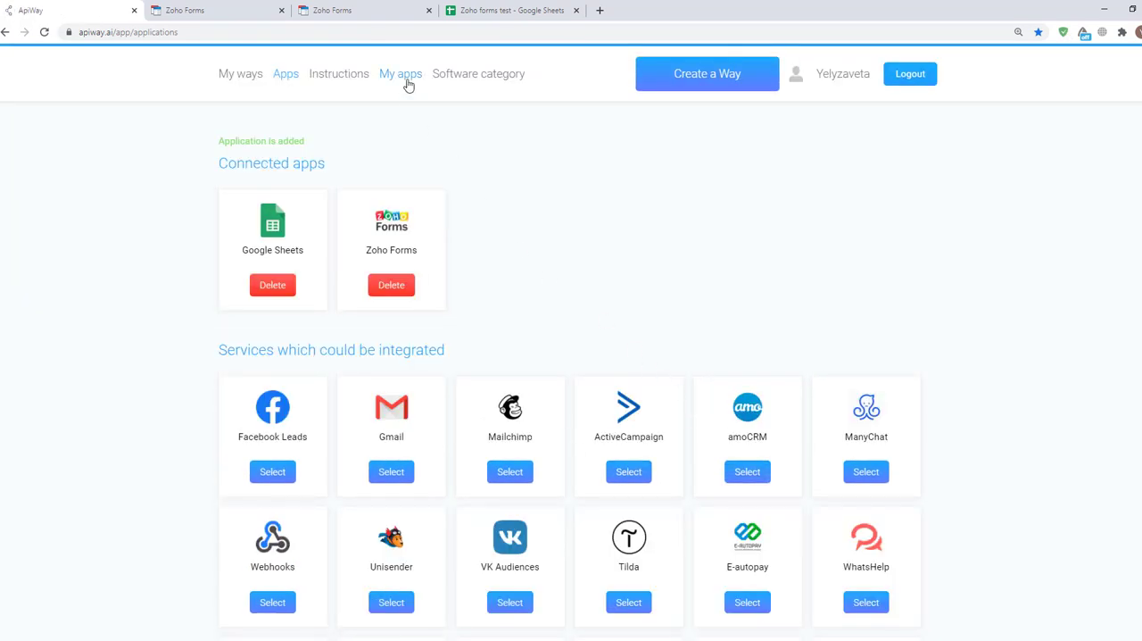
click(399, 73)
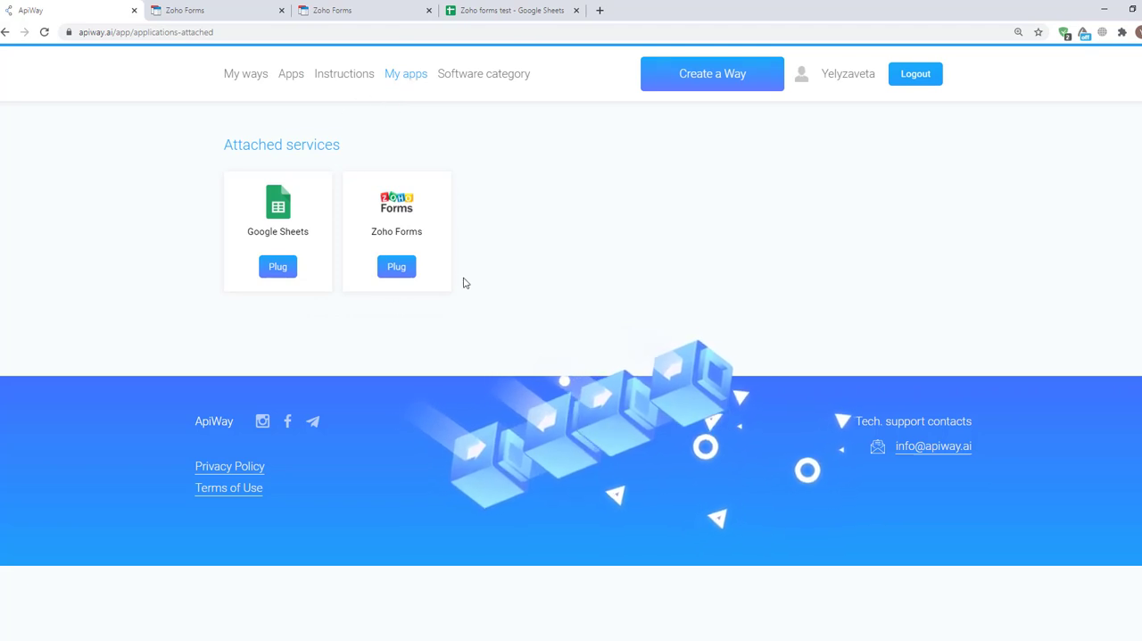
click(396, 266)
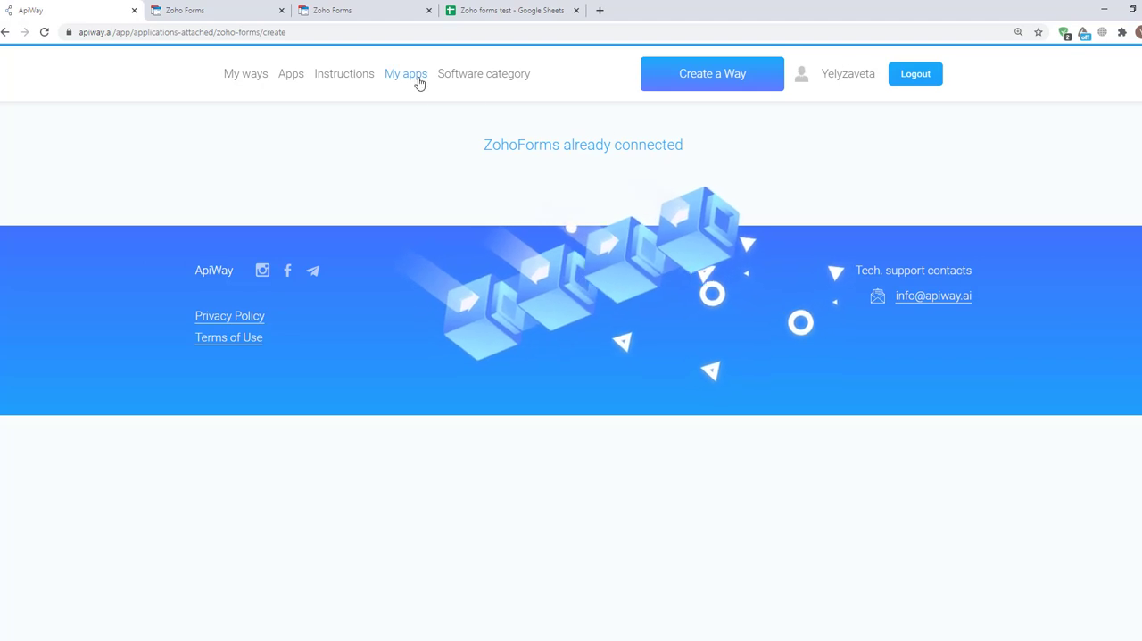
- Plug in Google Sheets by signing in with the Google account and allowing ApiWay access
click(405, 73)
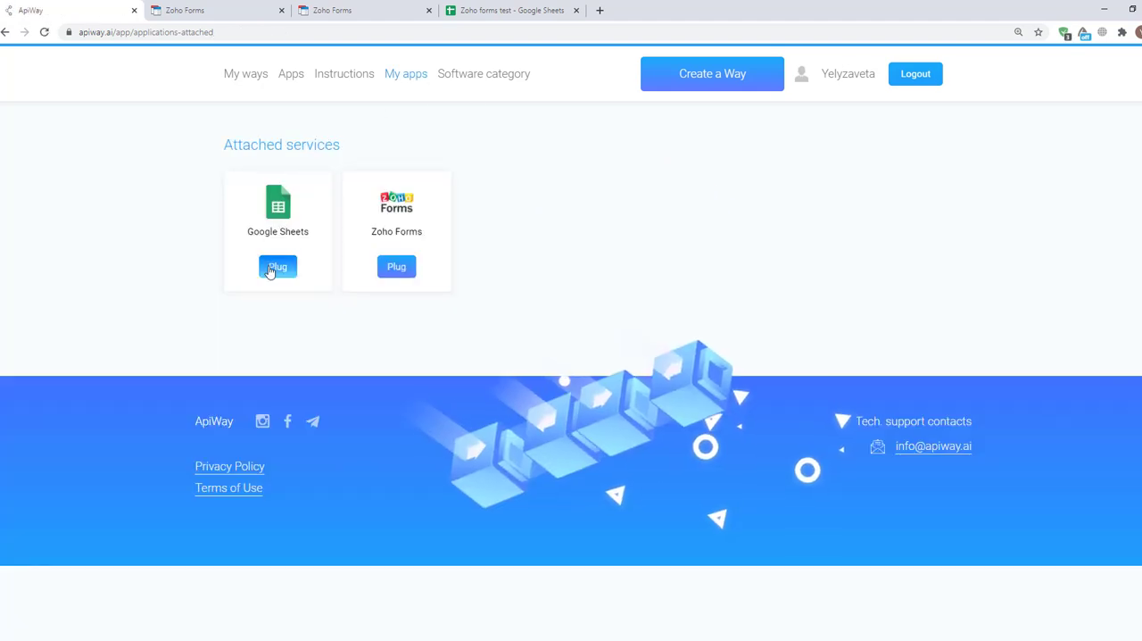
click(279, 266)
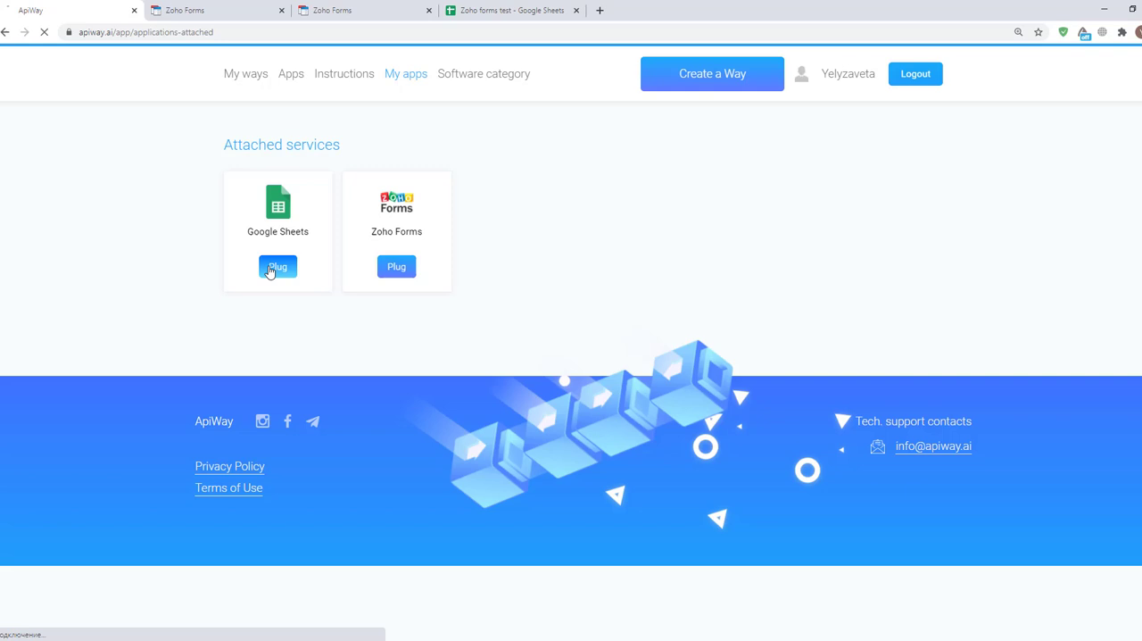
click(279, 266)
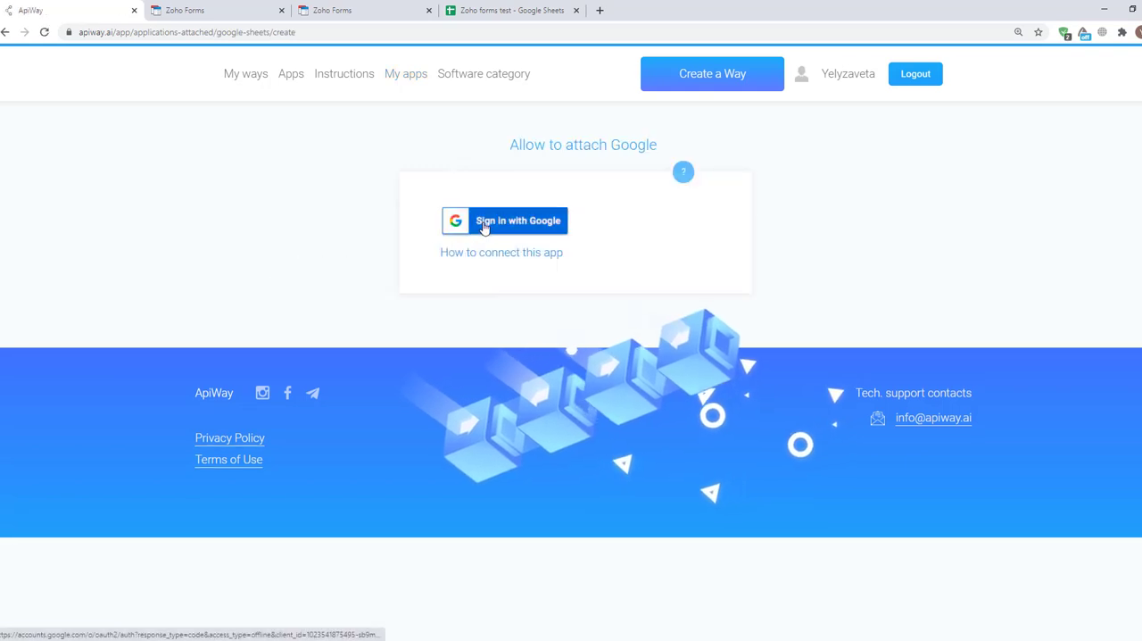
click(503, 221)
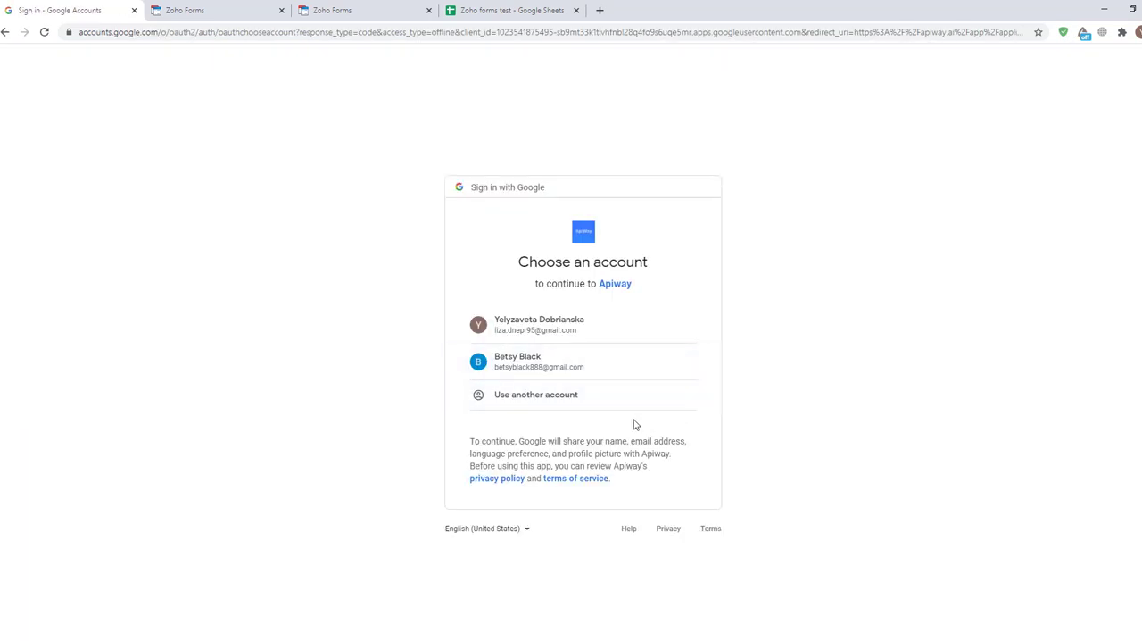
mouse_move(557, 326)
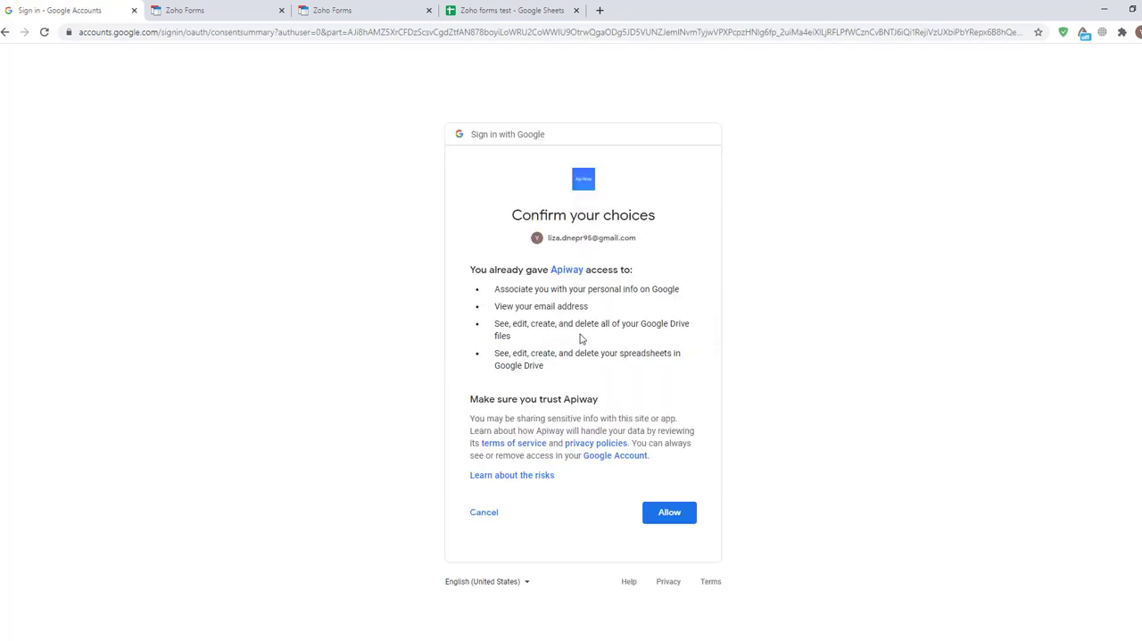
click(668, 512)
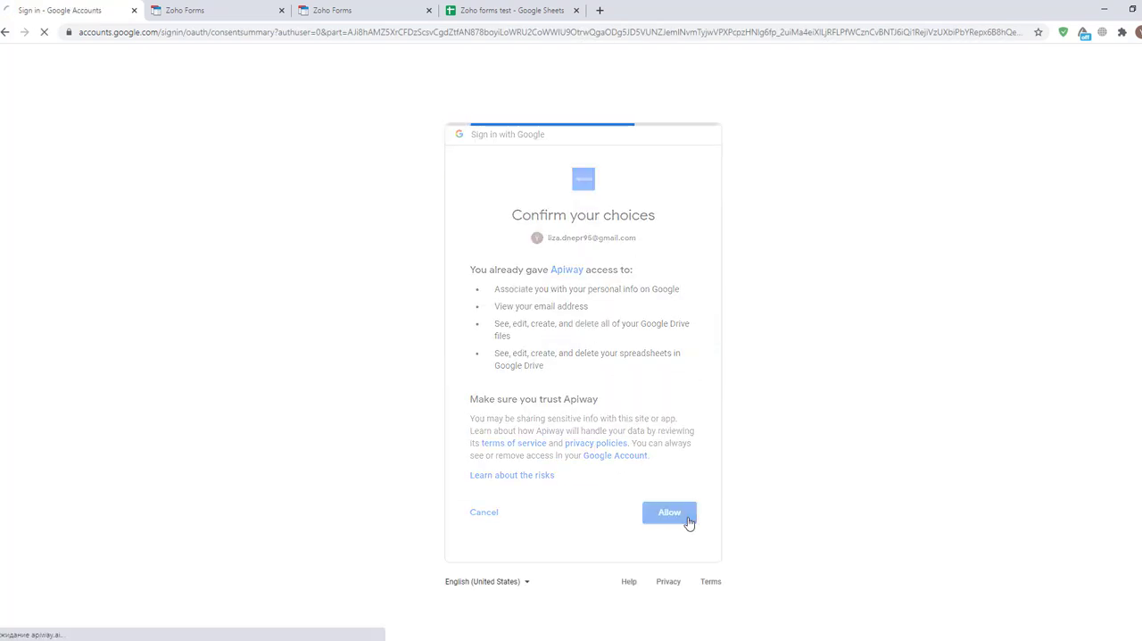
click(669, 512)
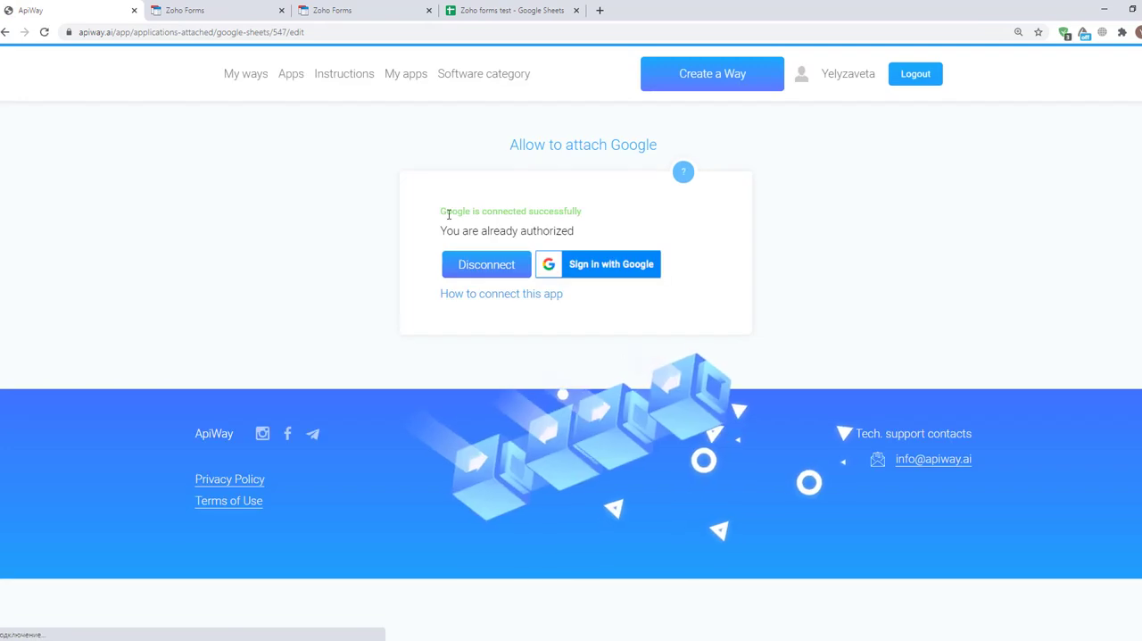
mouse_move(571, 225)
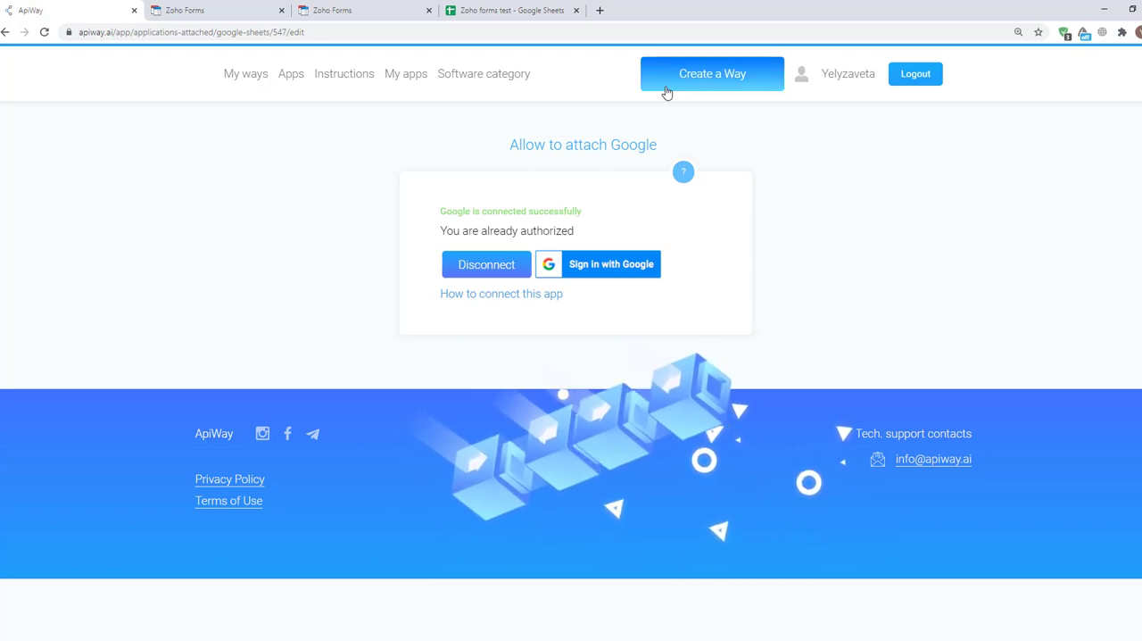
- Create a new way and name it 'Zoho Forms and Google Sheets'
click(712, 73)
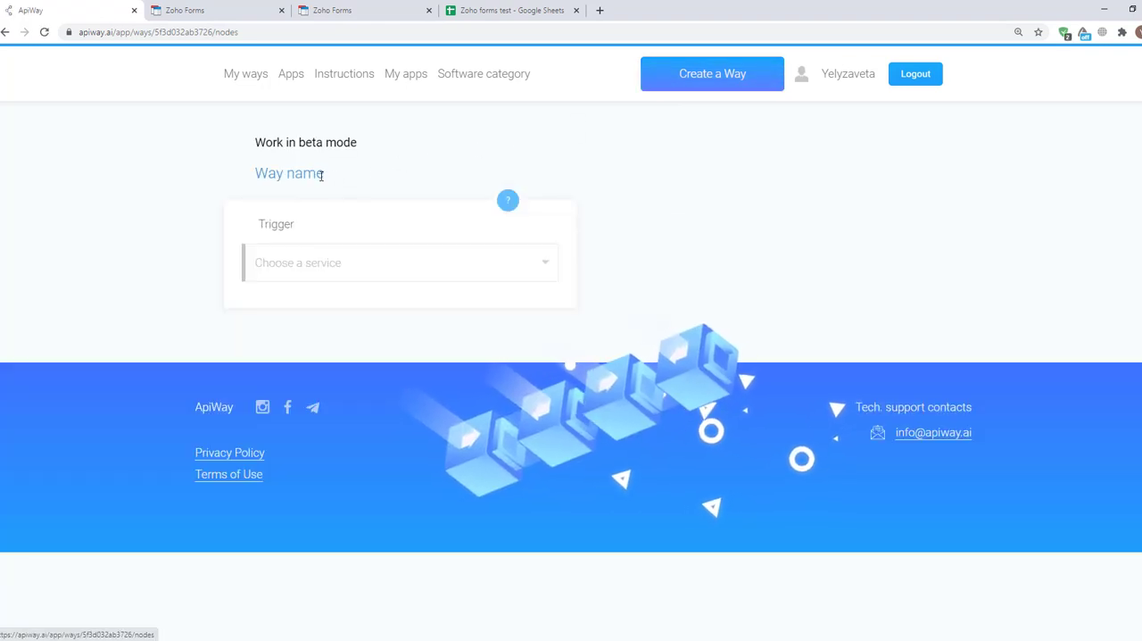
double_click(289, 173)
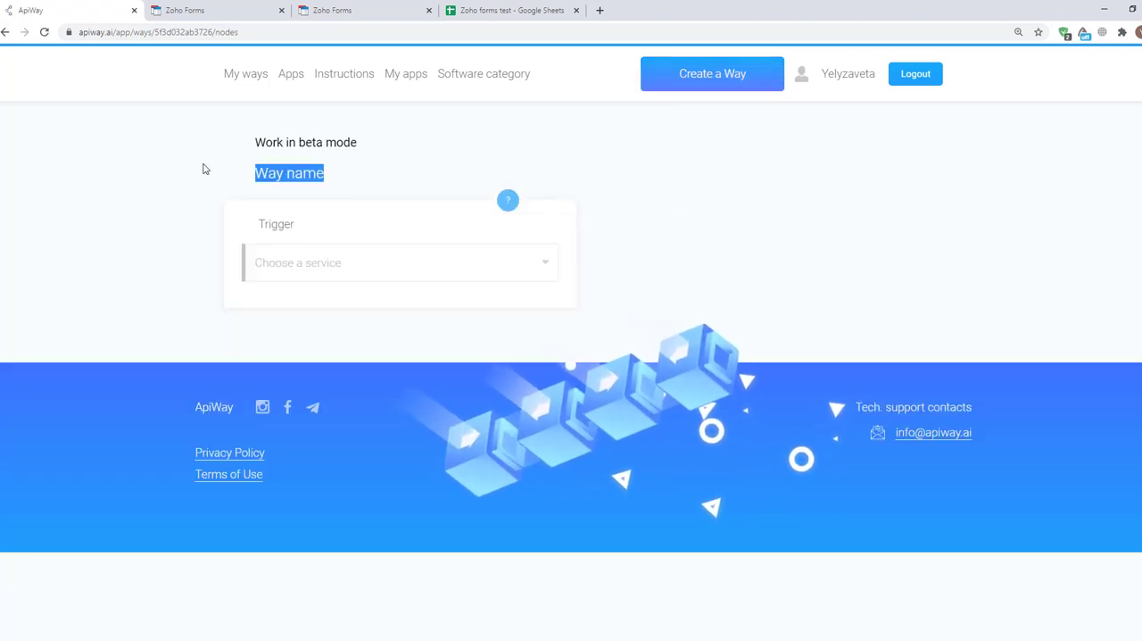
text(Zoho Forms a)
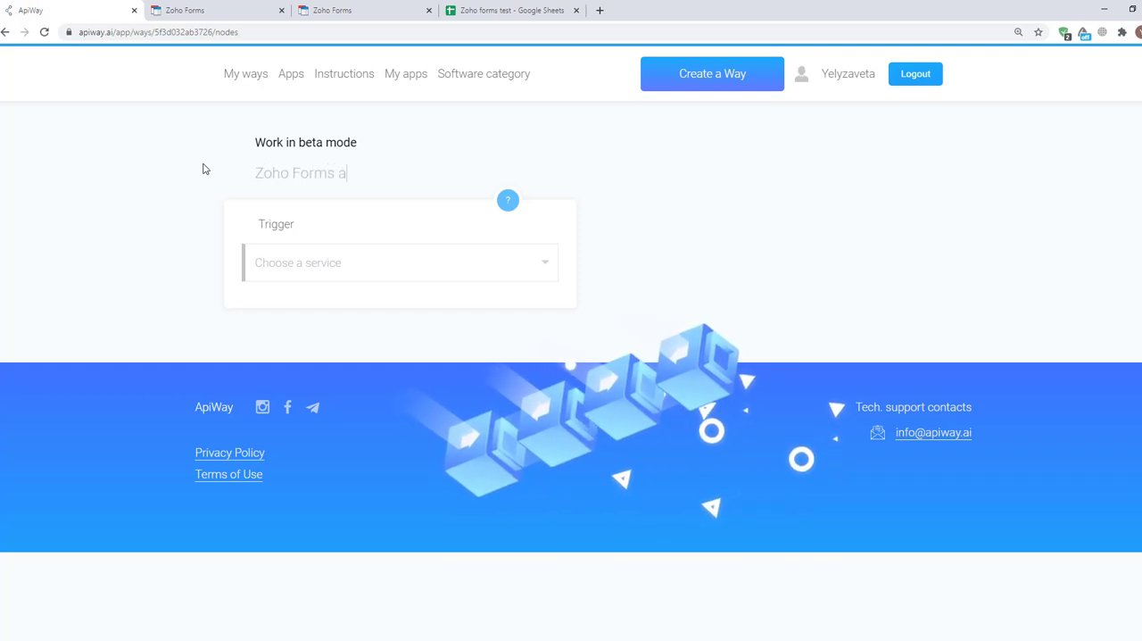
text(nd Google Sheets)
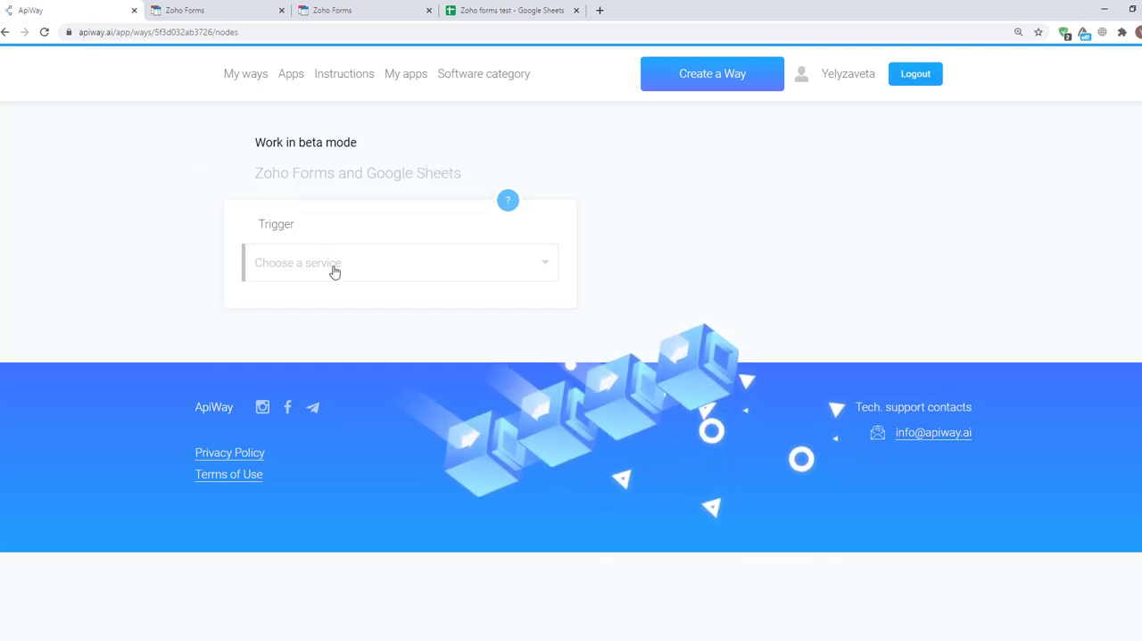
click(400, 263)
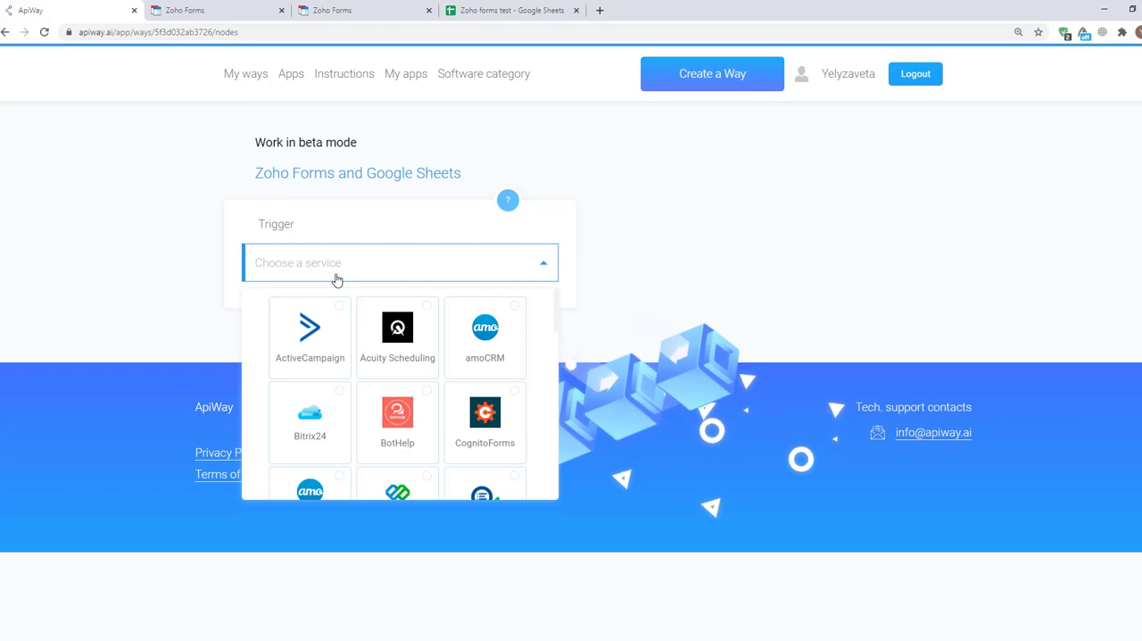
scroll(down, 3)
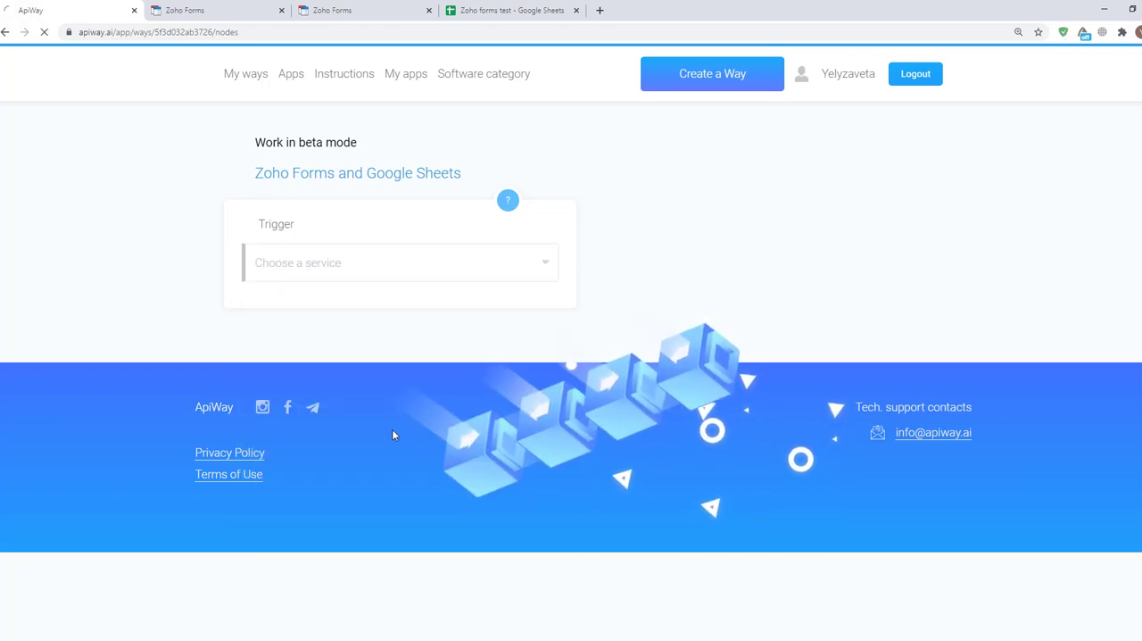
- Set Zoho Forms with the Form Completed event as trigger and select its webhook URL to copy
click(400, 262)
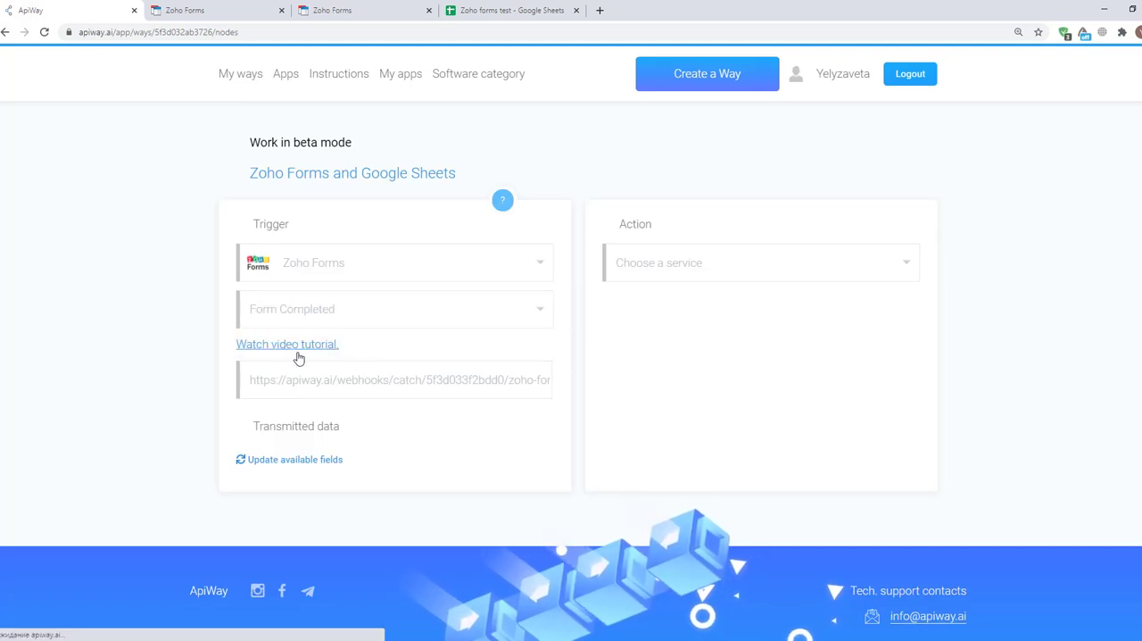
click(395, 380)
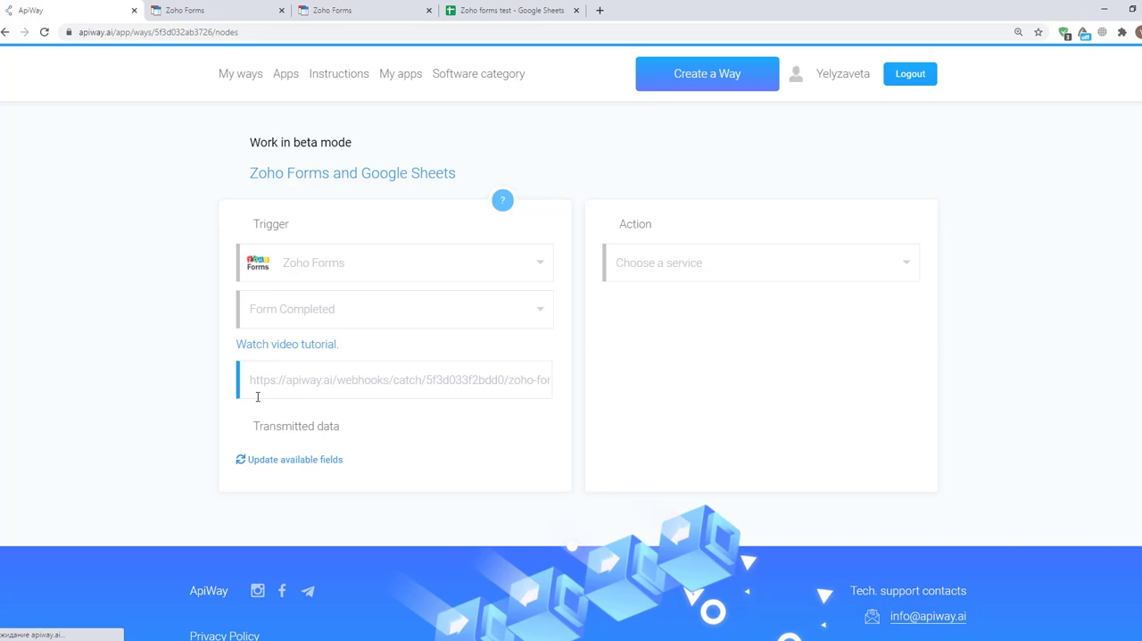
triple_click(396, 380)
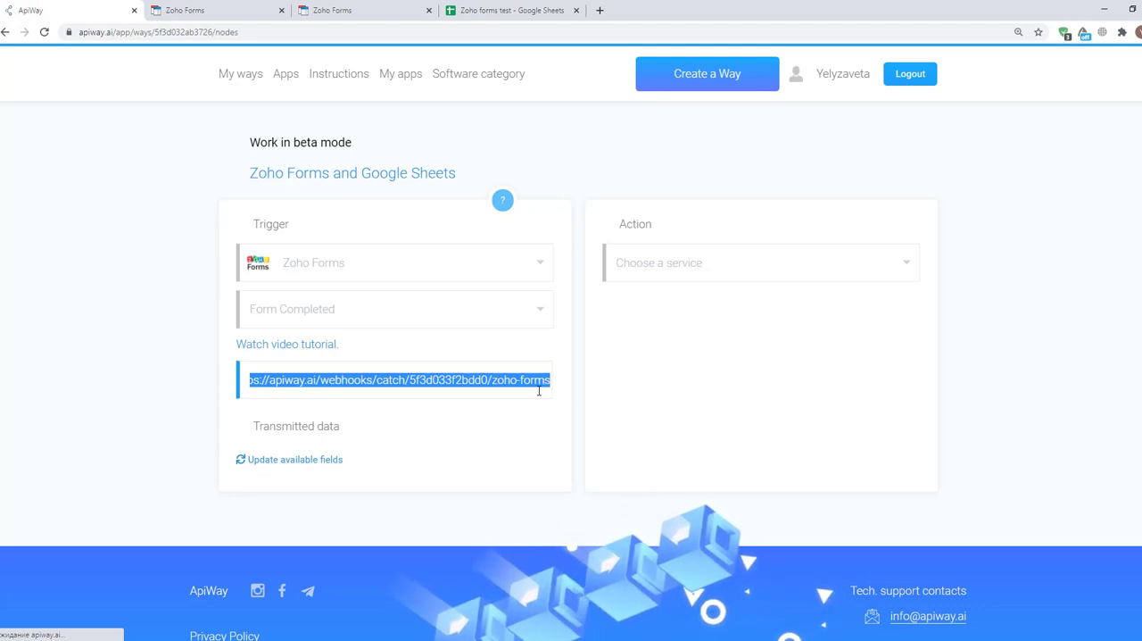
mouse_move(486, 270)
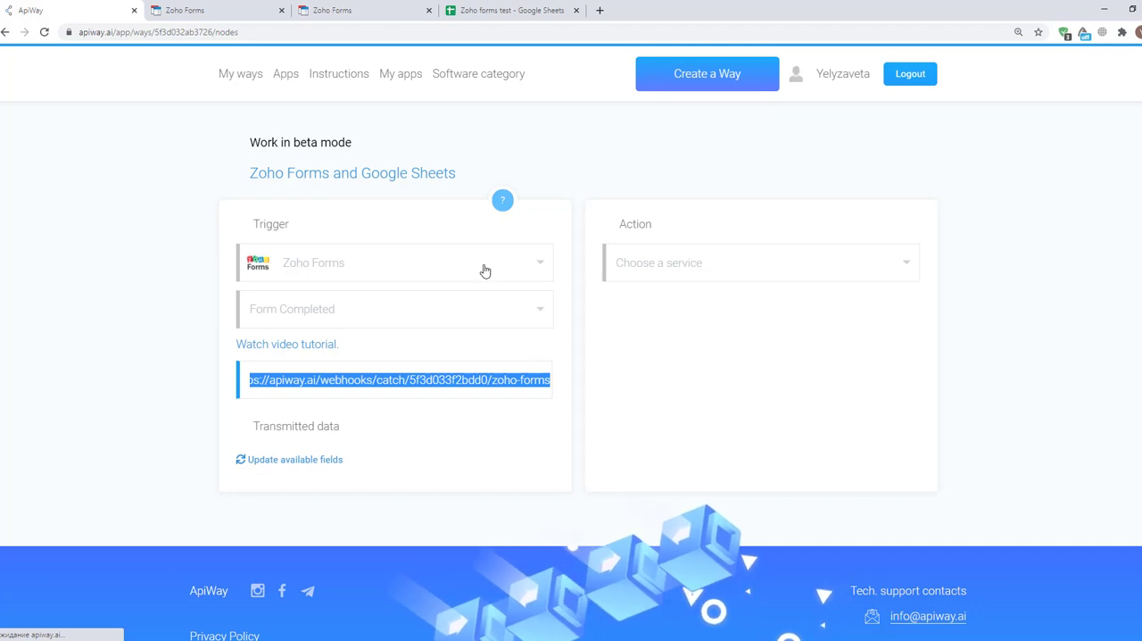
- Point the Test form's webhook at the ApiWay catch URL for zoho-forms
click(346, 11)
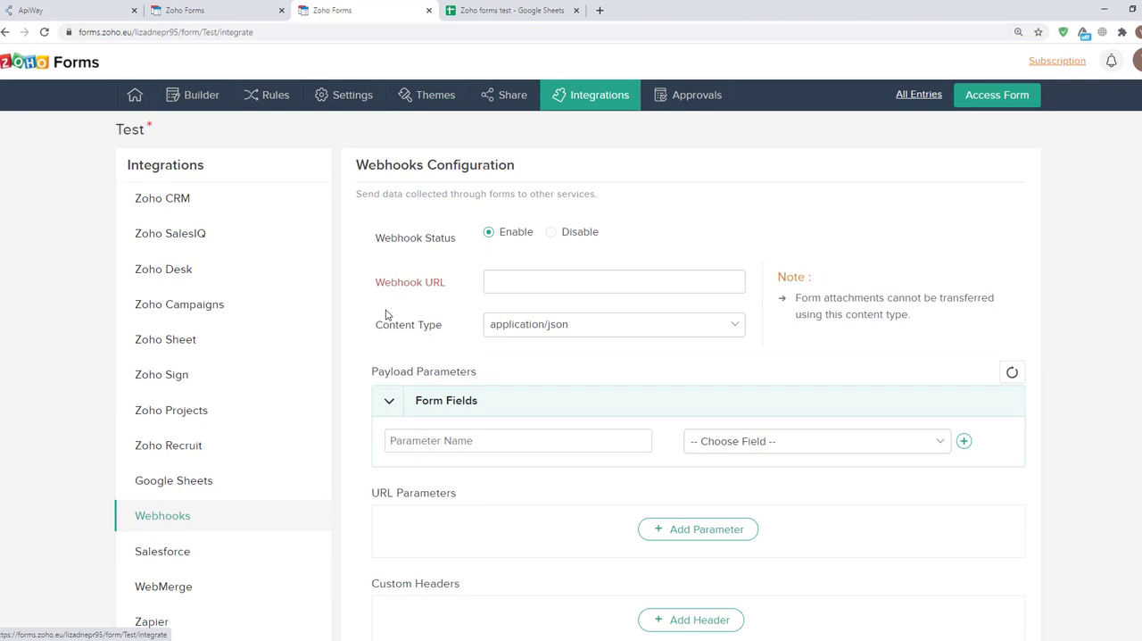
mouse_move(178, 532)
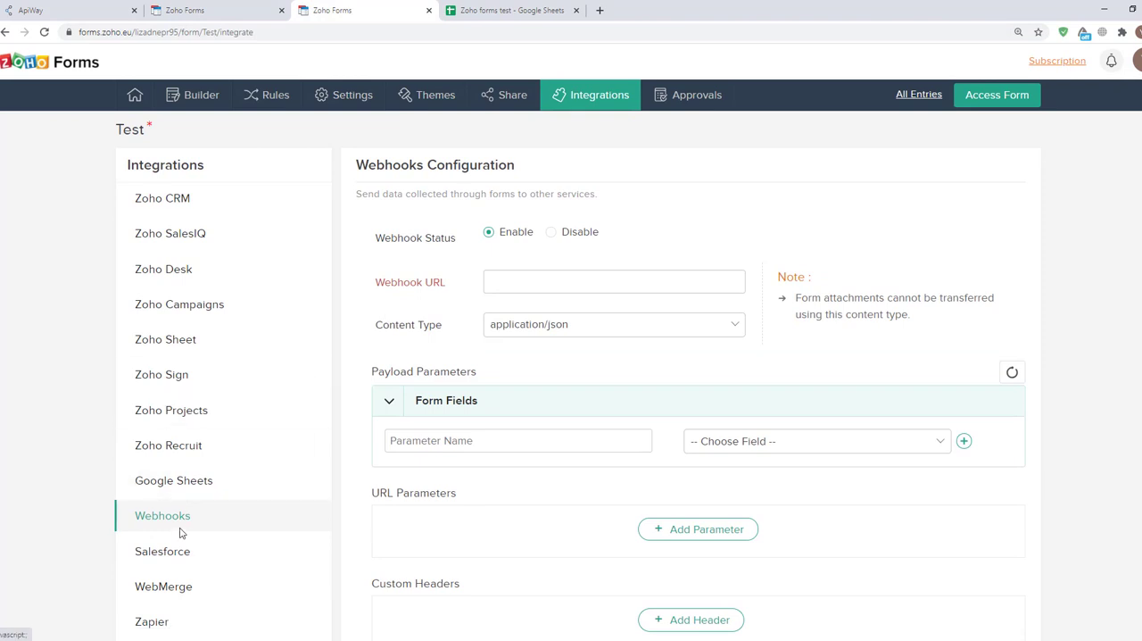
mouse_move(562, 379)
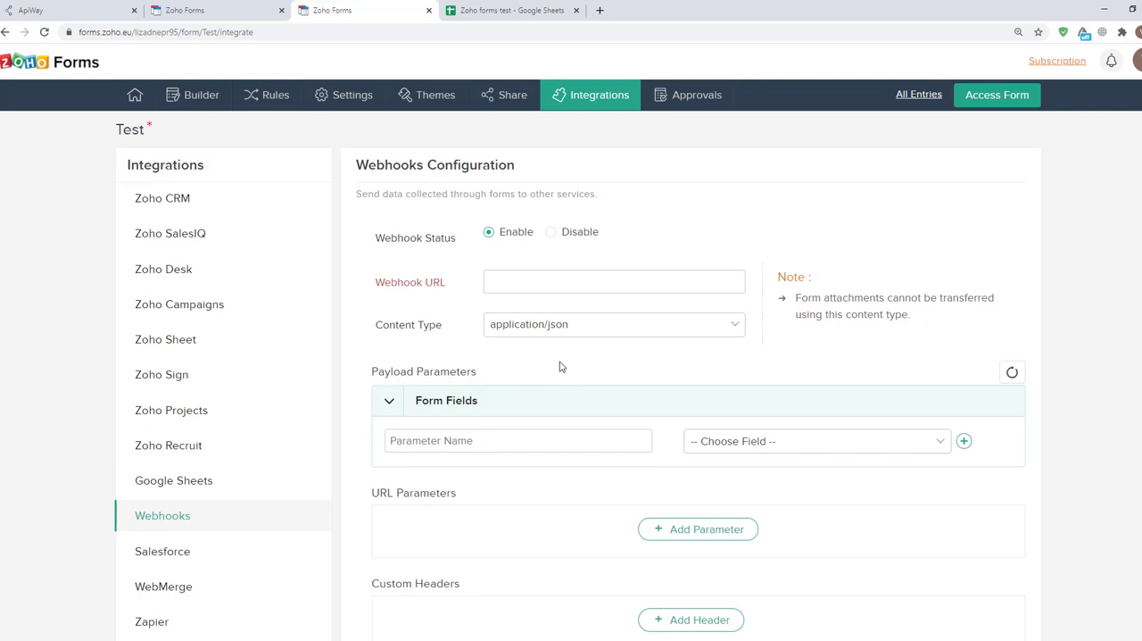
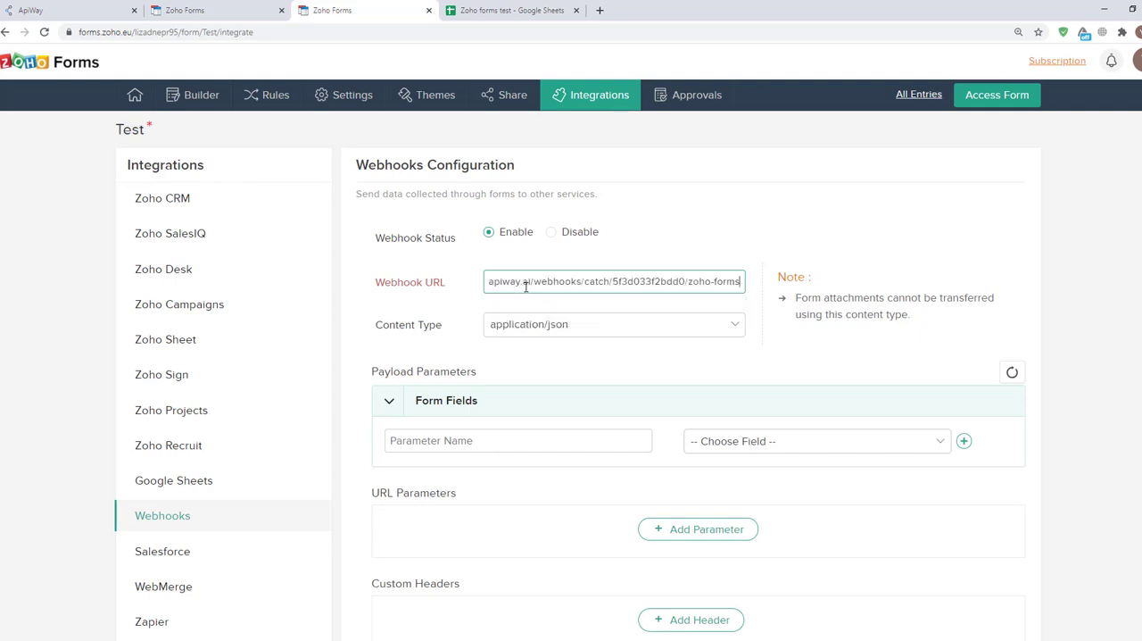
scroll(down, 3)
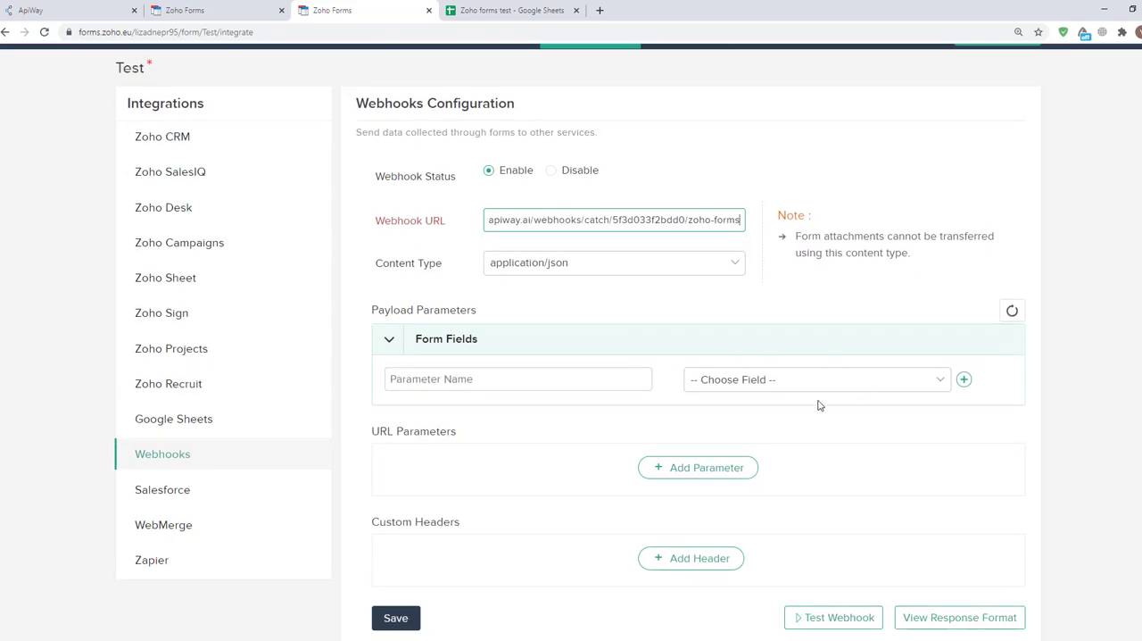
- Add payload parameters Name, Email and Phone mapped to their fields and save the webhook
click(817, 380)
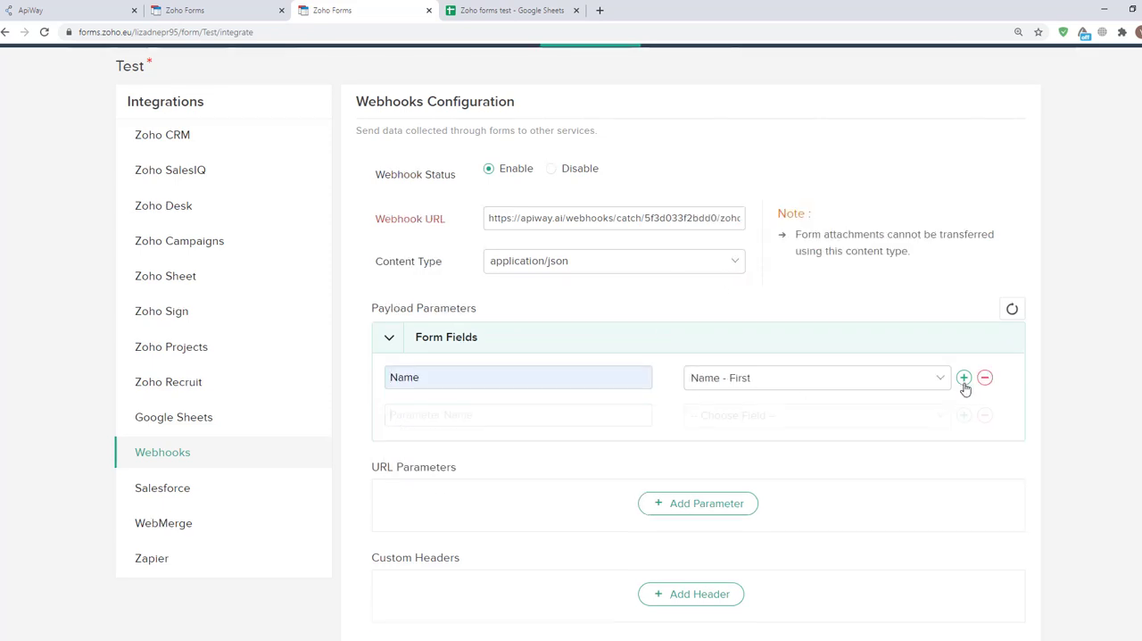
click(963, 373)
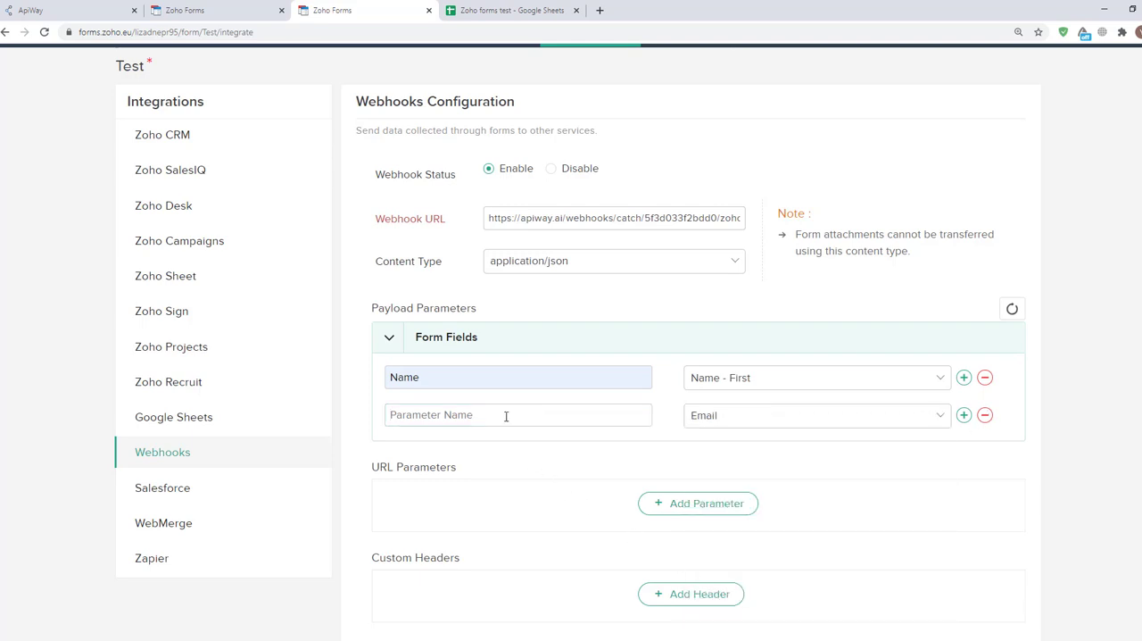
text(E)
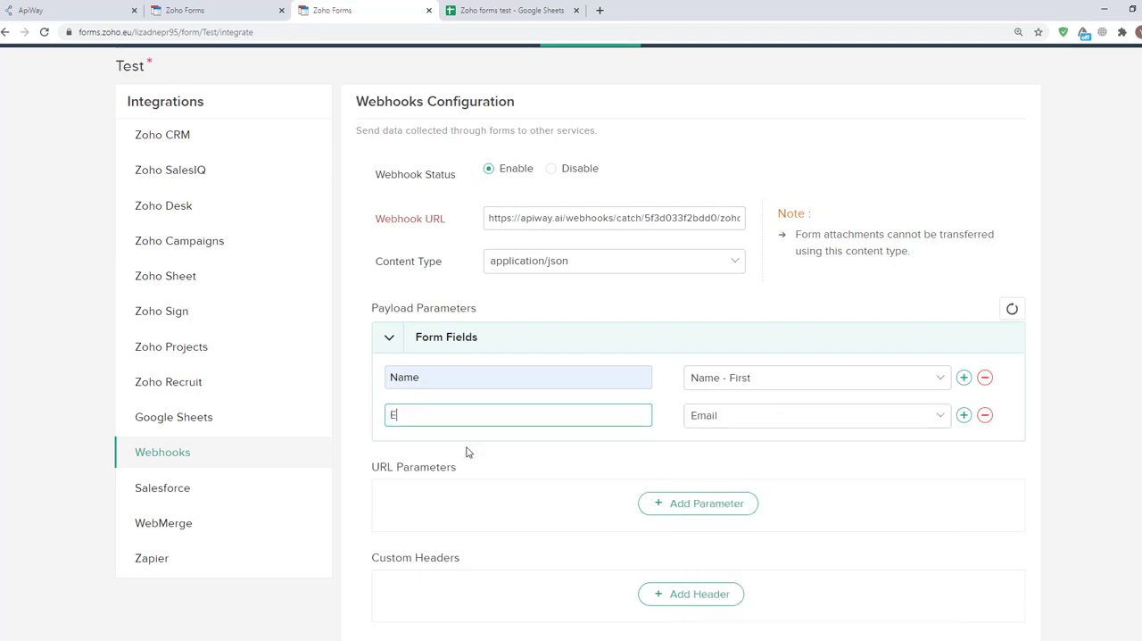
text(mail)
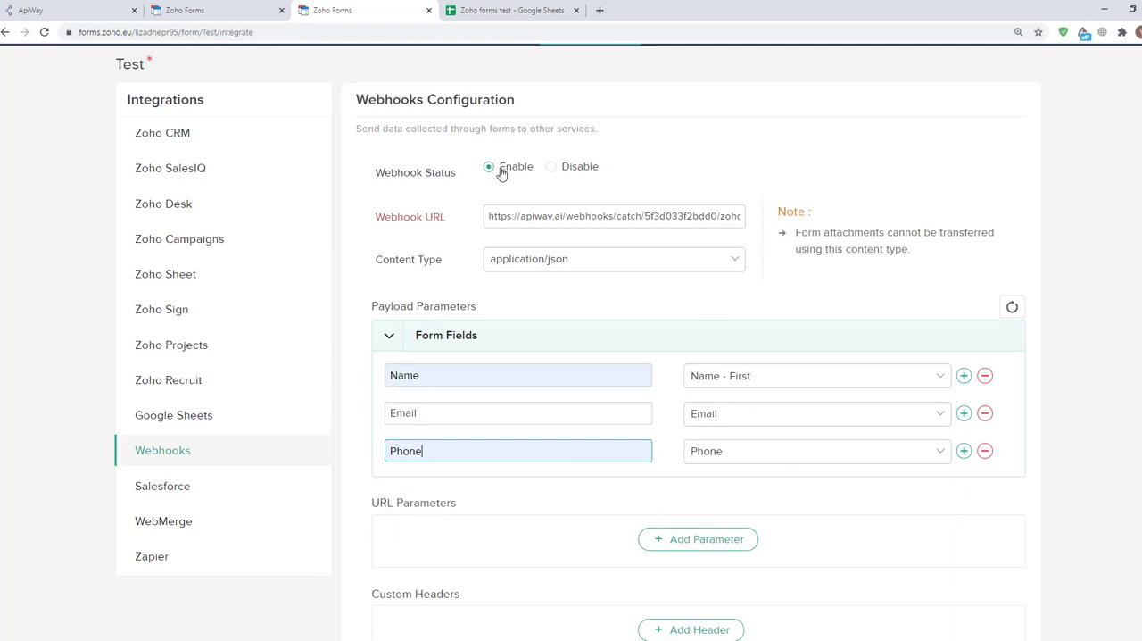
scroll(down, 3)
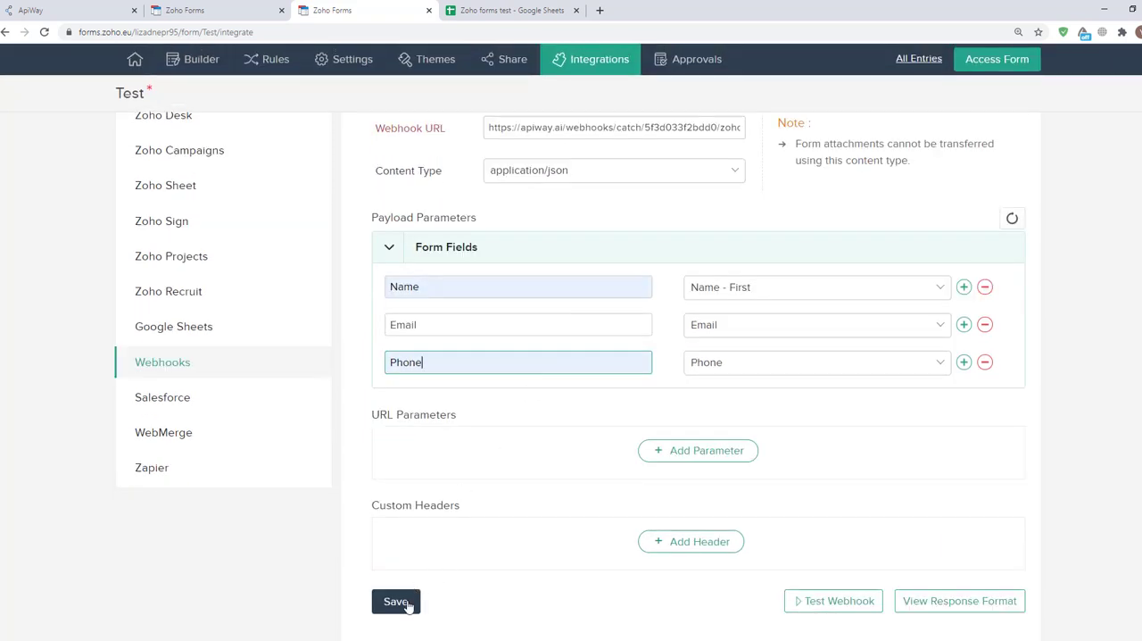
click(396, 601)
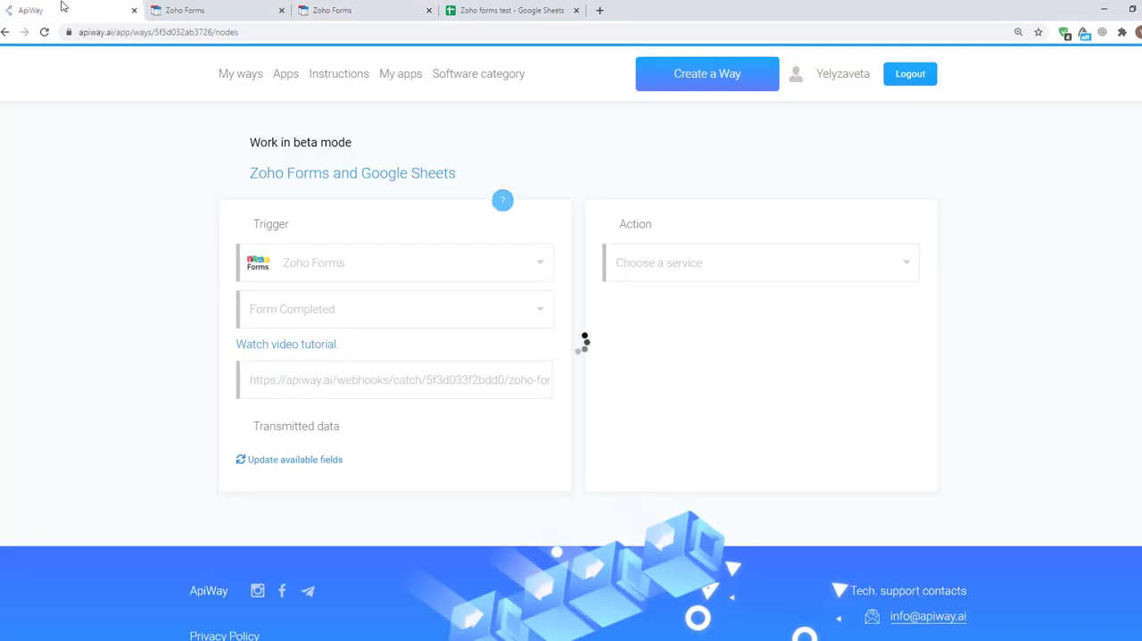
- Start ApiWay's update of available fields, waiting up to three minutes for a webhook
click(295, 460)
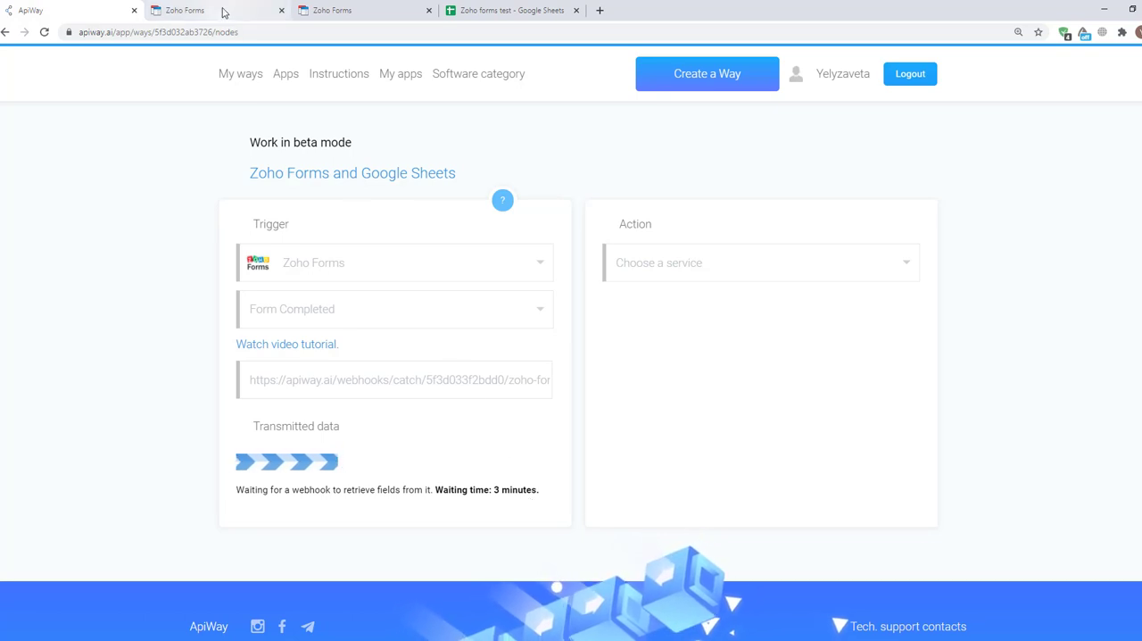
- Submit a live Test form entry with name Jane, an email and phone +111111
click(187, 13)
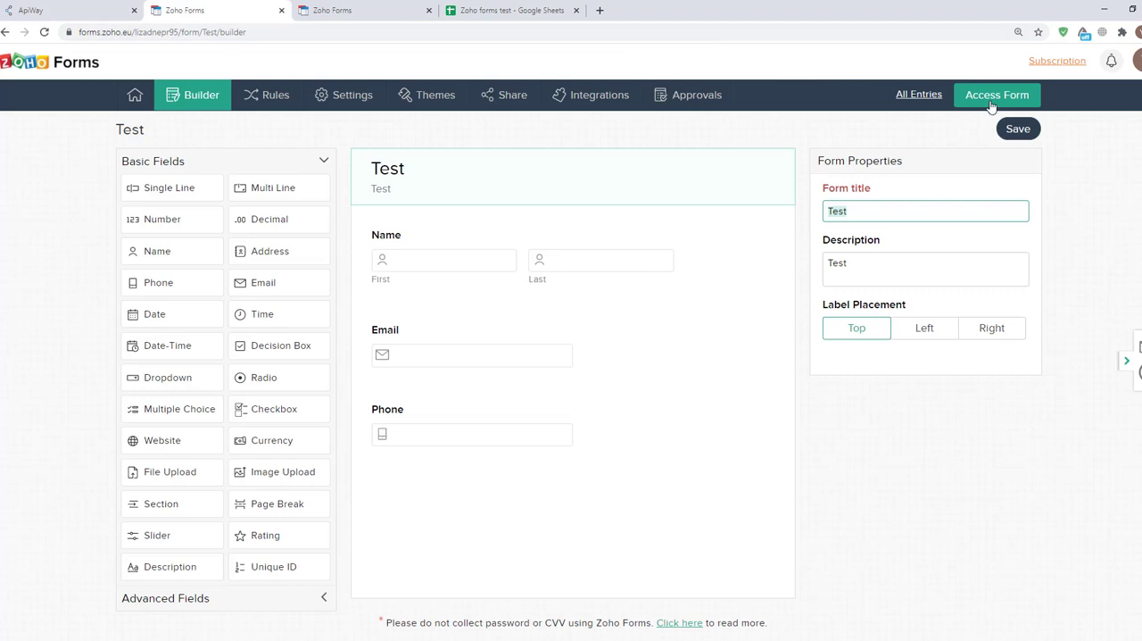
click(996, 94)
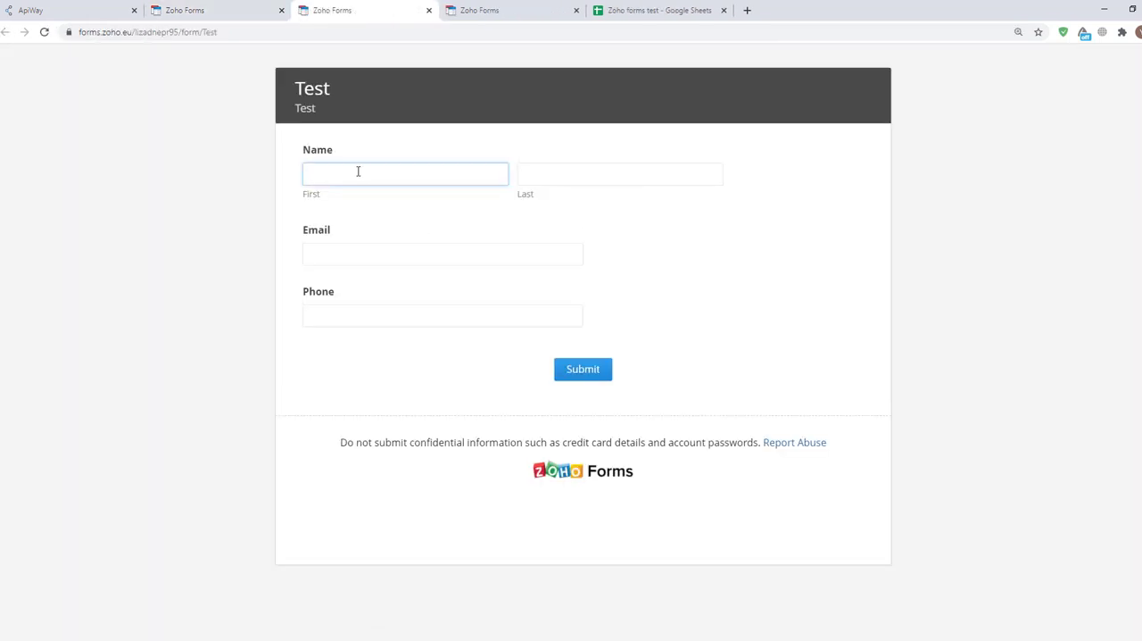
text(Jane)
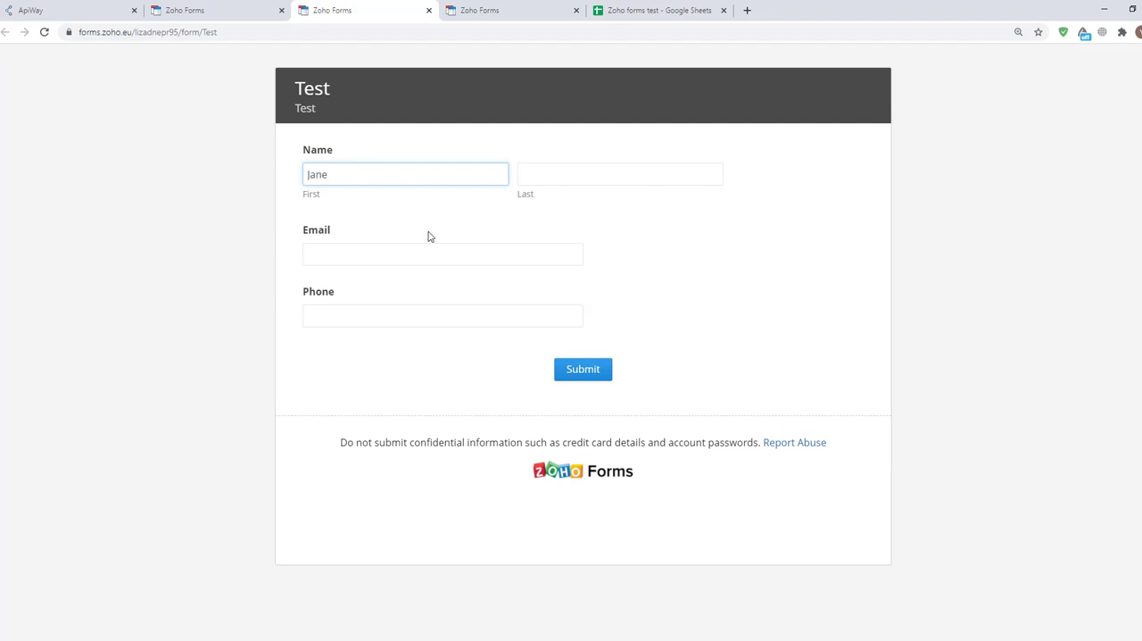
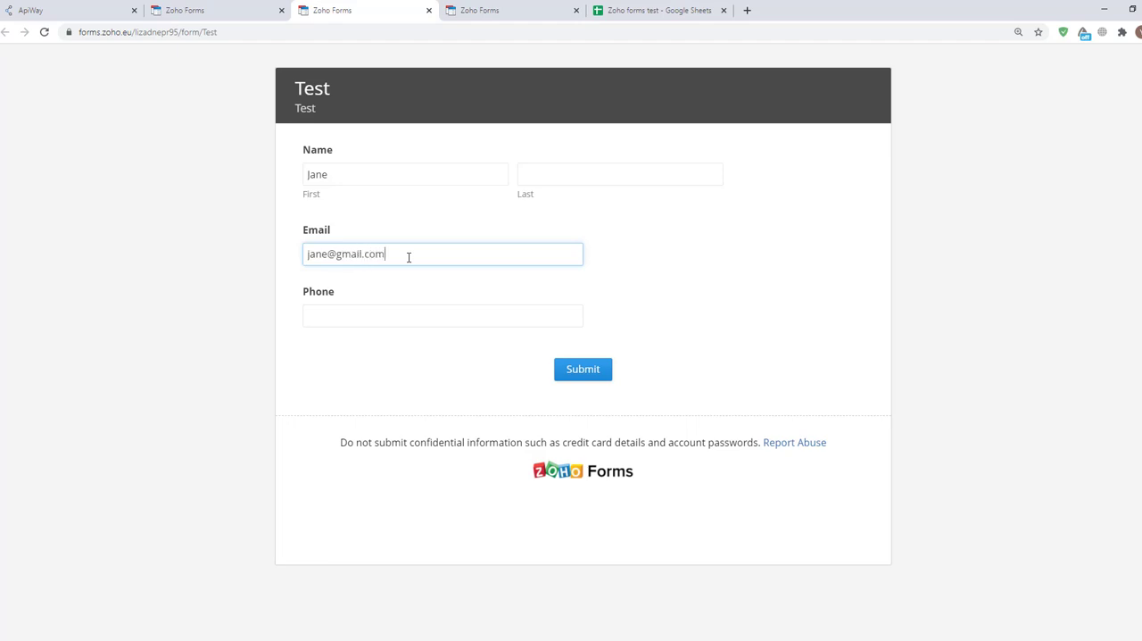
click(442, 314)
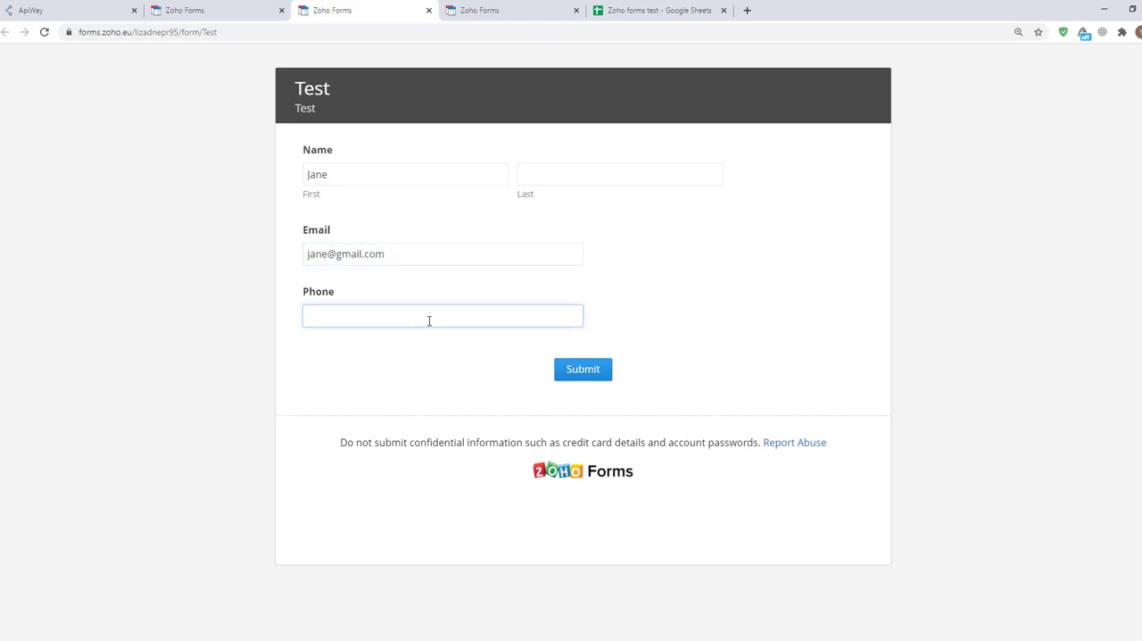
text(+111111)
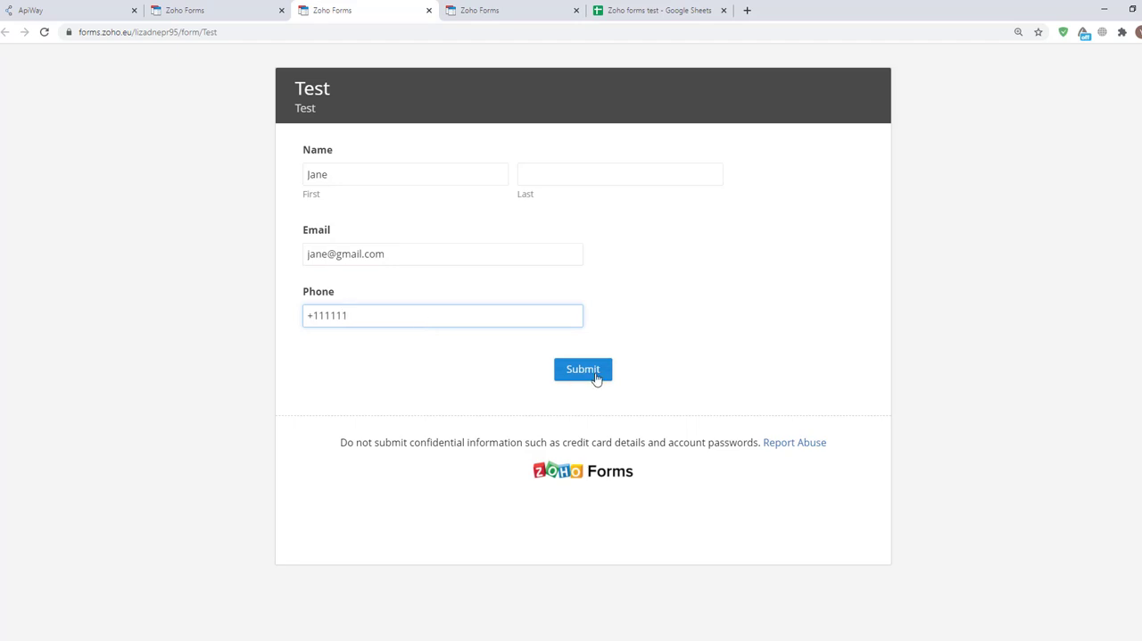
click(582, 370)
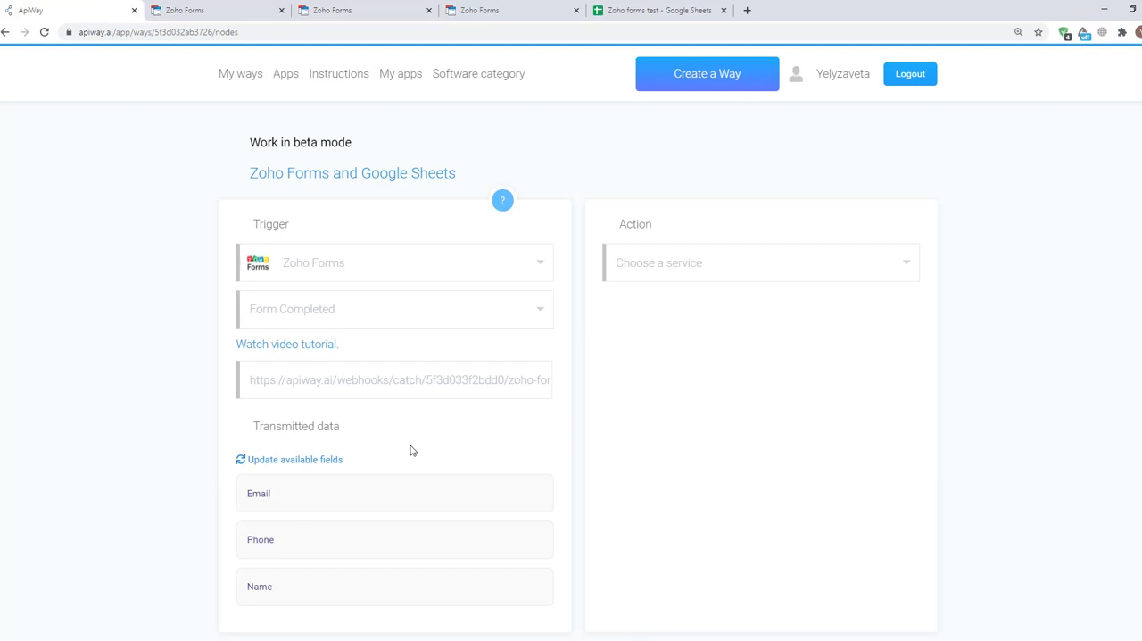
- Check that the trigger's transmitted data lists Email, Phone and Name
scroll(down, 3)
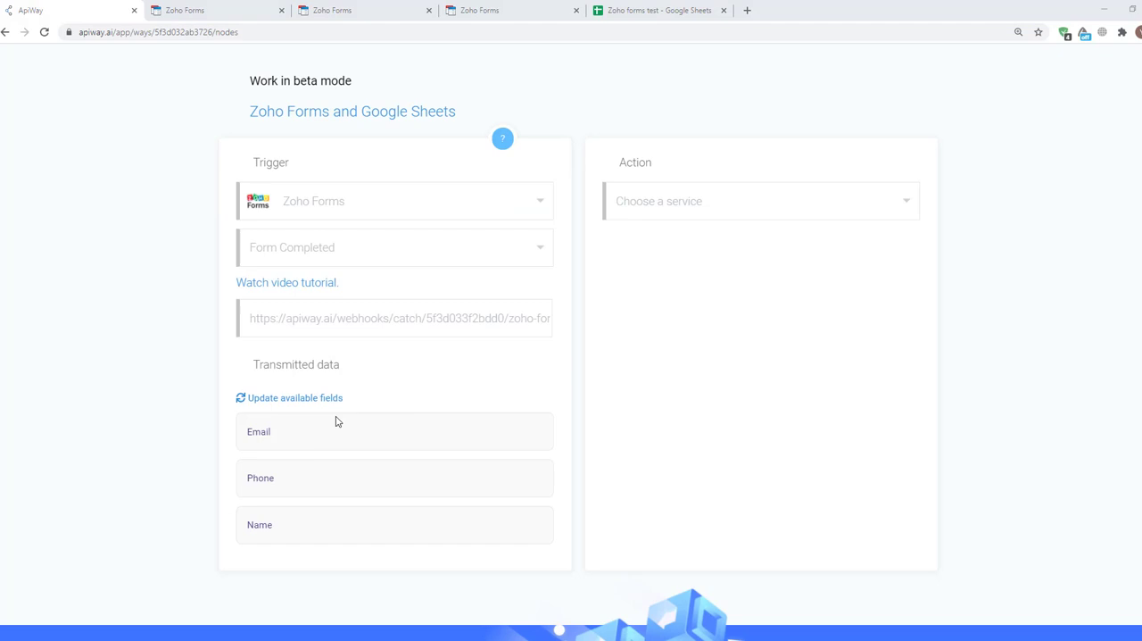
mouse_move(441, 459)
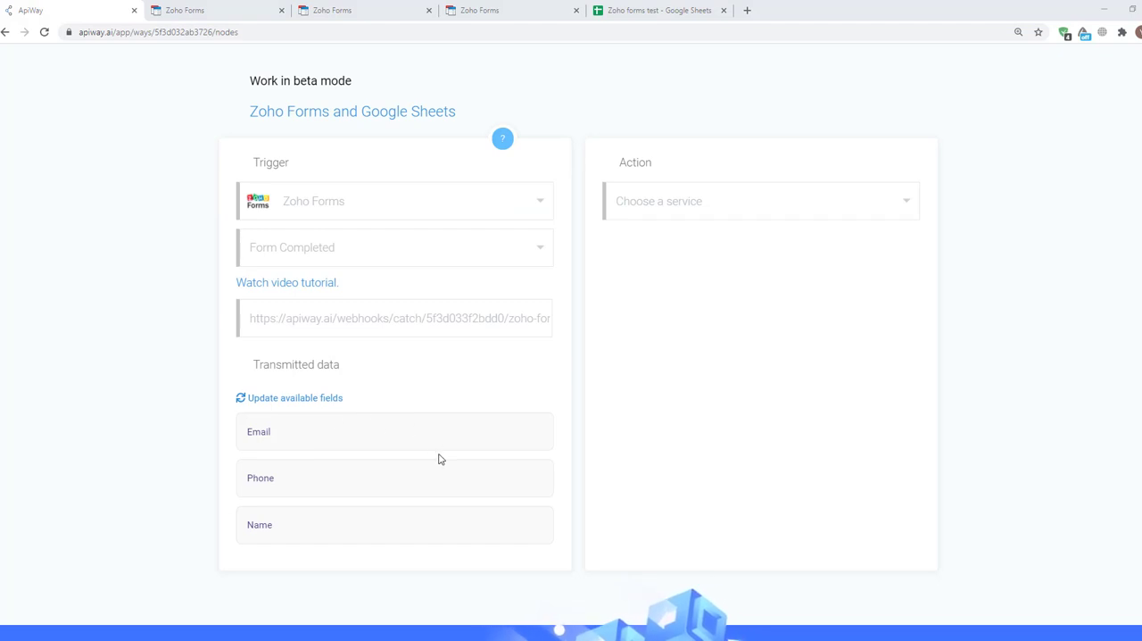
mouse_move(742, 200)
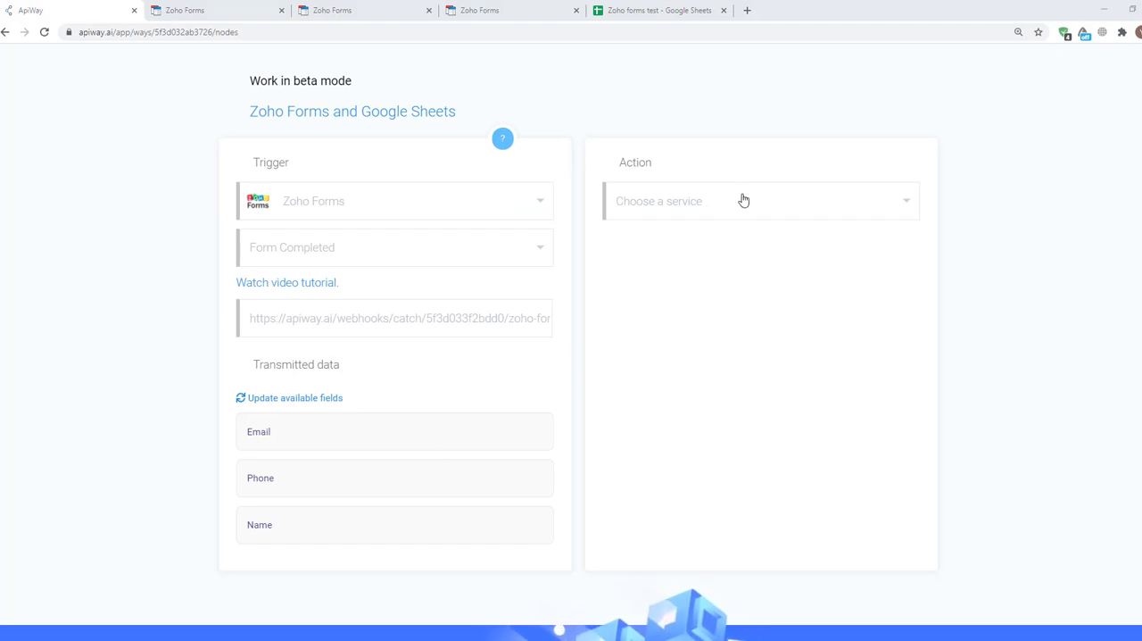
- Set Google Sheets as the action service with the Create Spreadsheet Row action
click(758, 200)
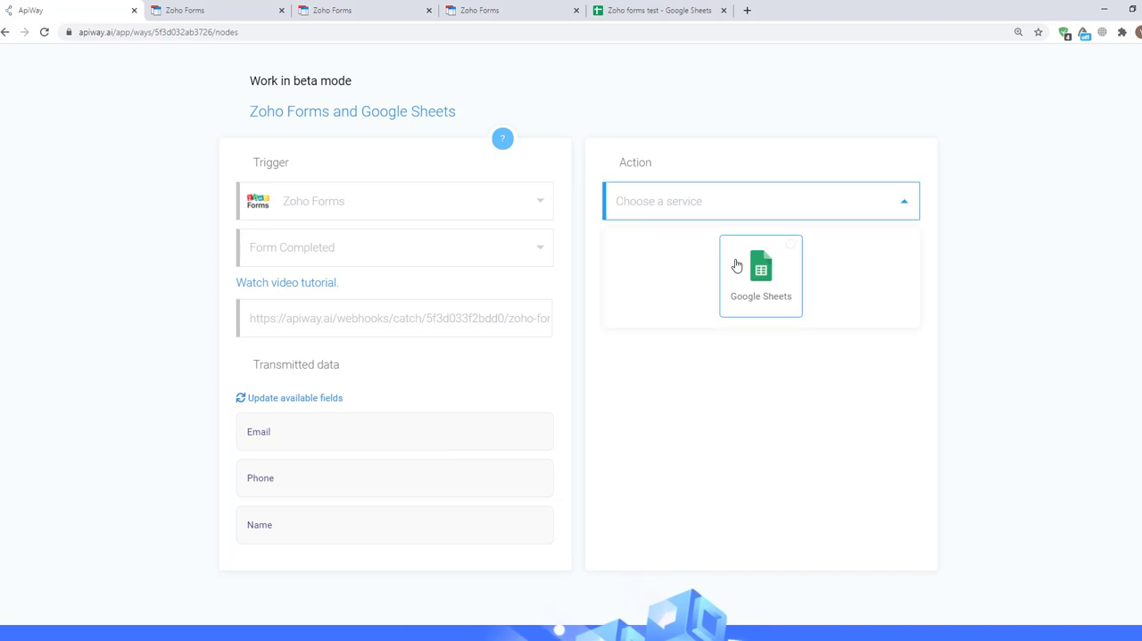
click(760, 274)
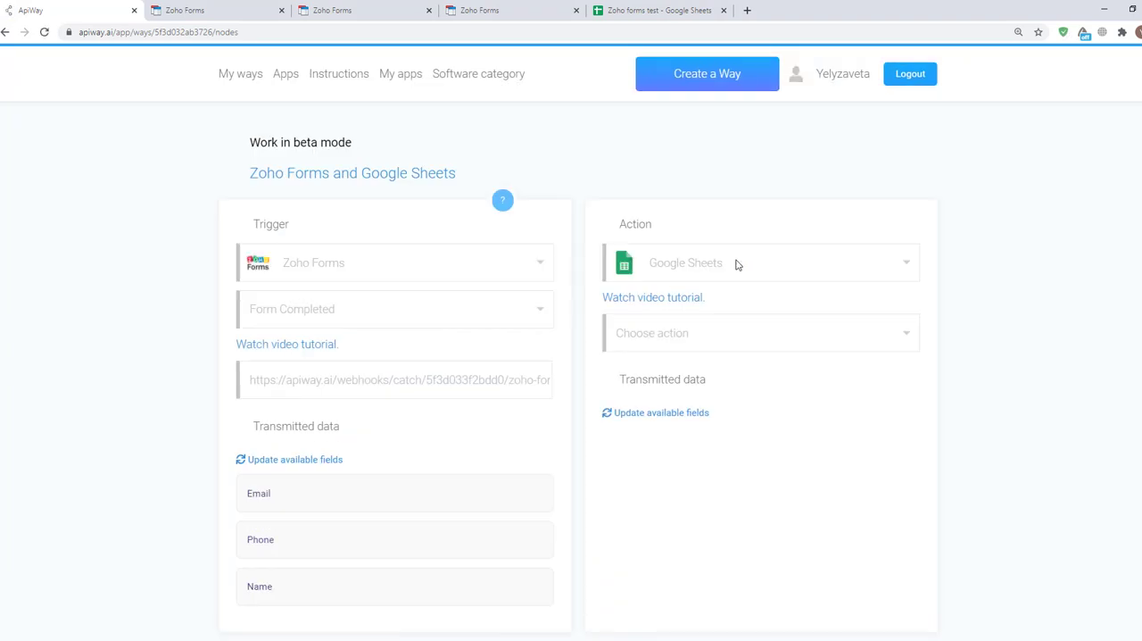
scroll(down, 3)
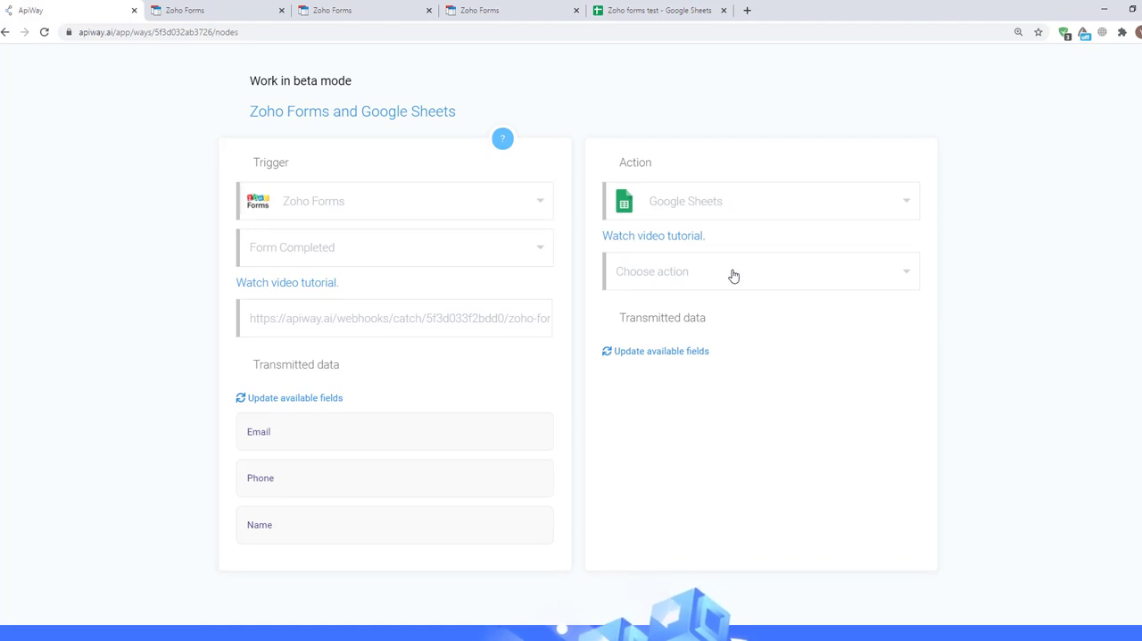
click(761, 272)
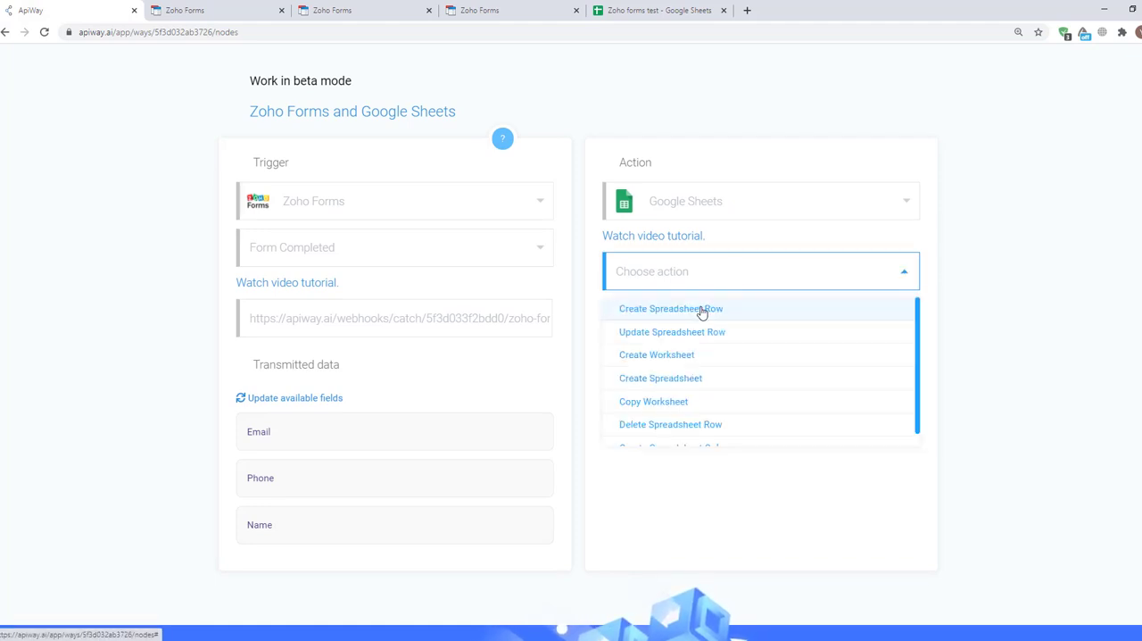
click(671, 307)
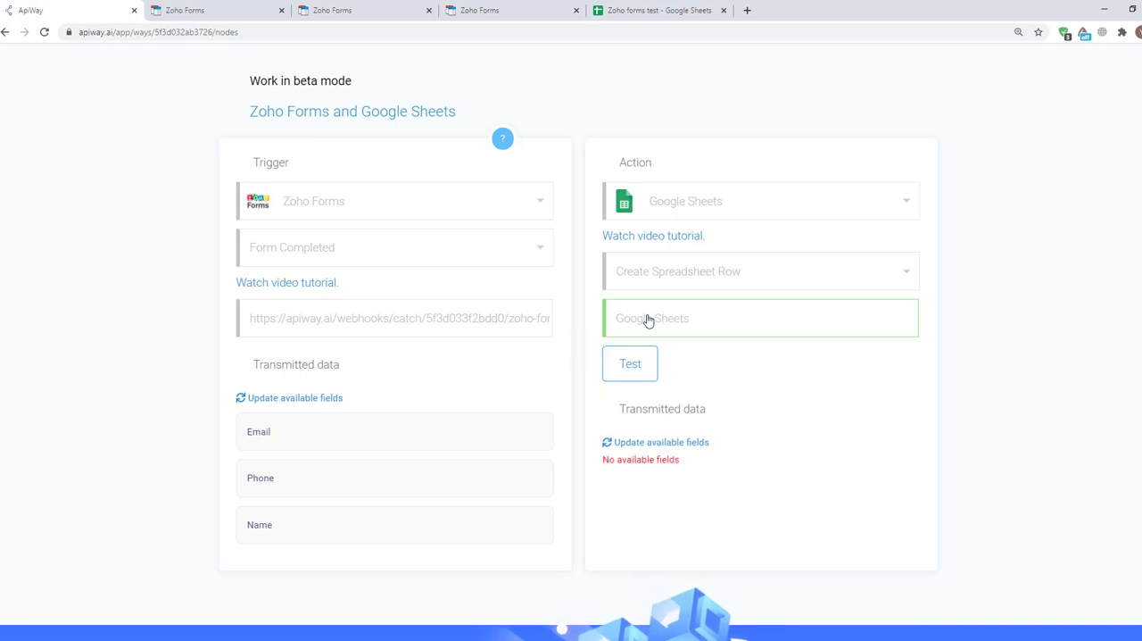
scroll(down, 3)
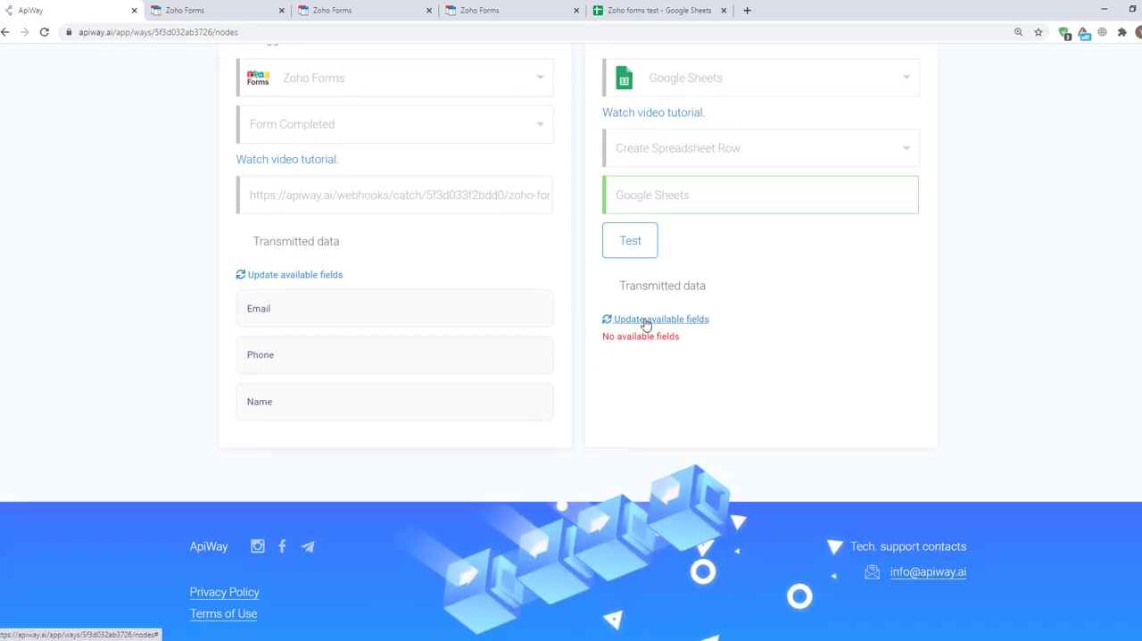
- Target the Zoho forms test spreadsheet's Sheet1, revealing Name, Email and Phone number columns
click(660, 318)
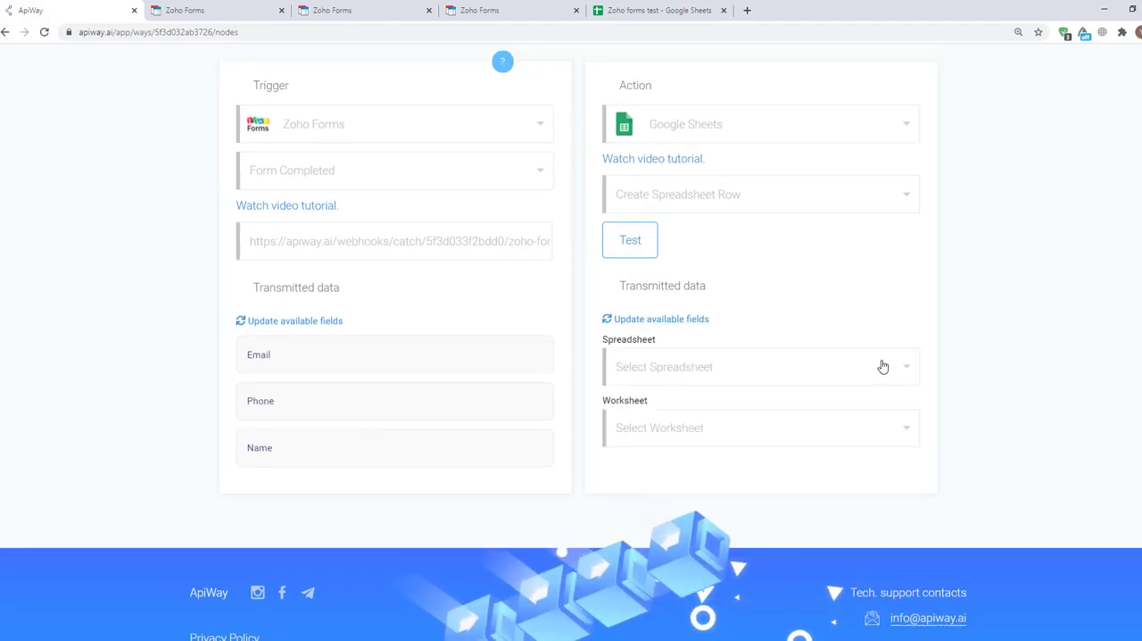
click(881, 366)
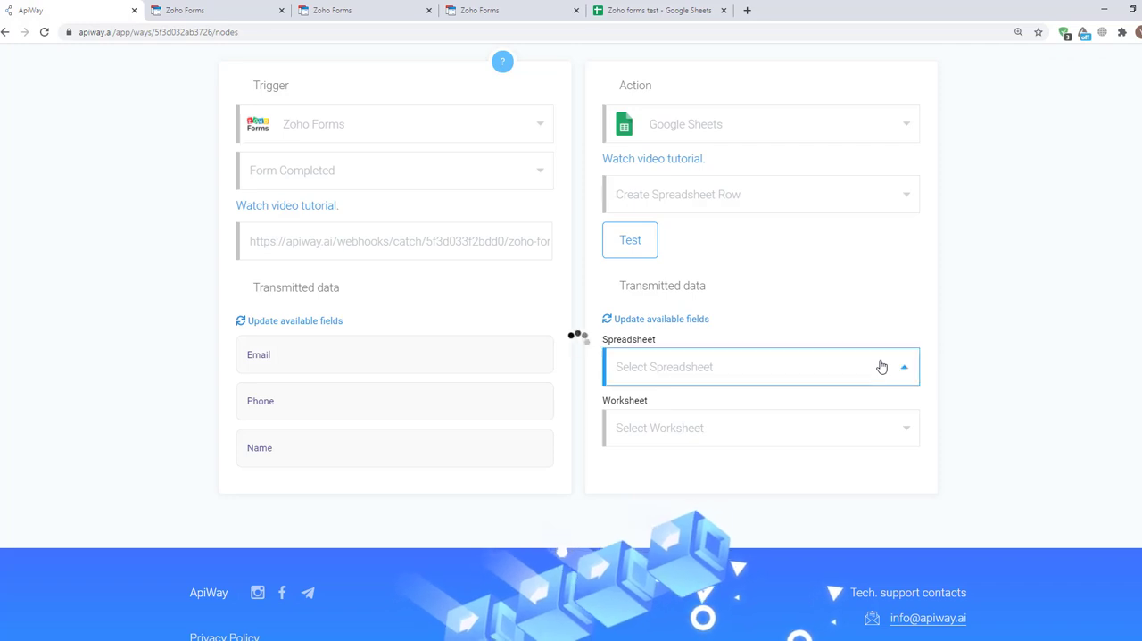
click(760, 368)
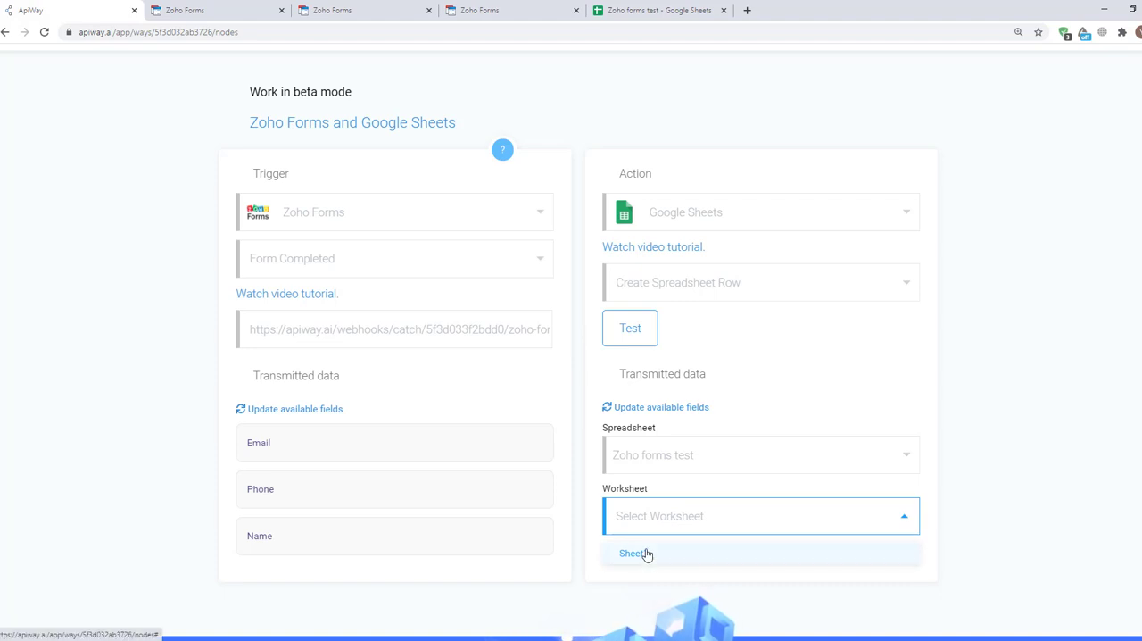
click(633, 553)
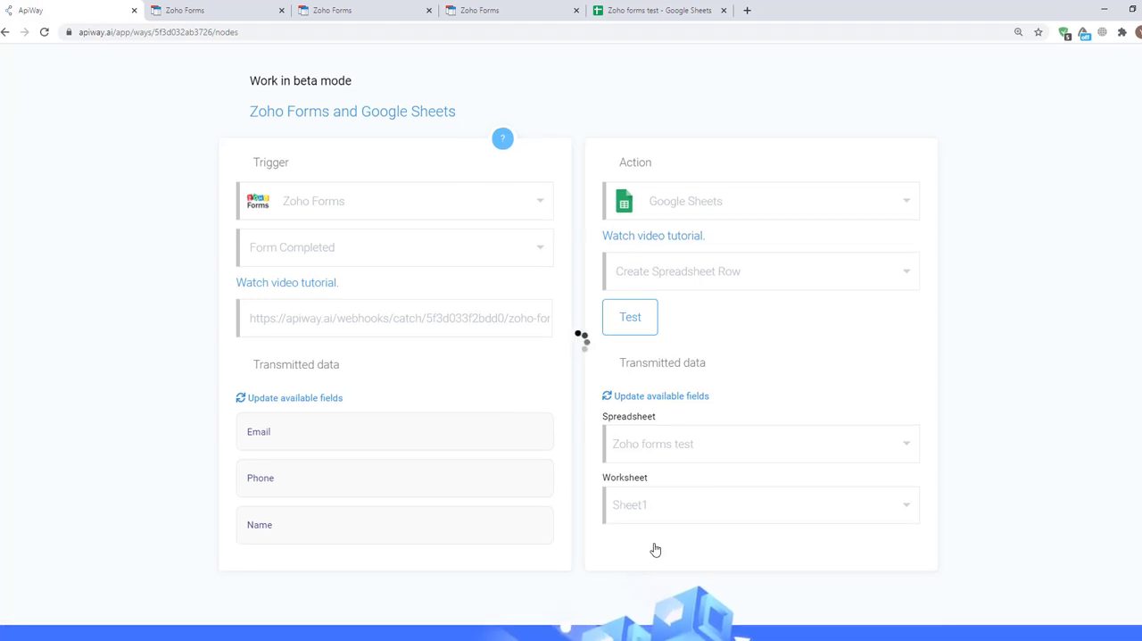
scroll(down, 3)
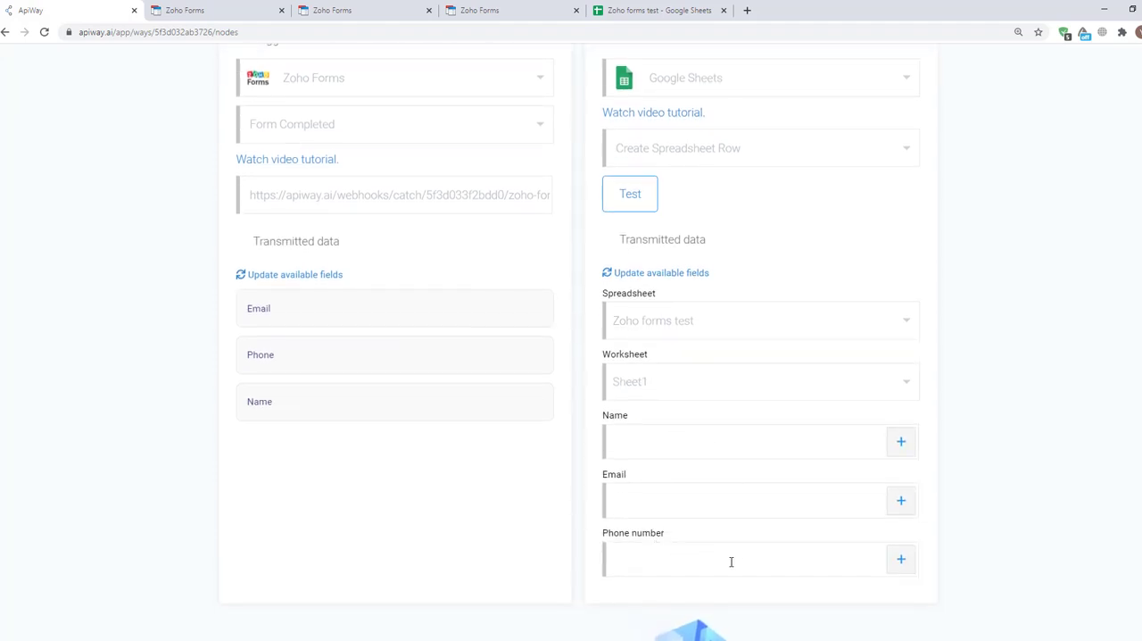
mouse_move(781, 468)
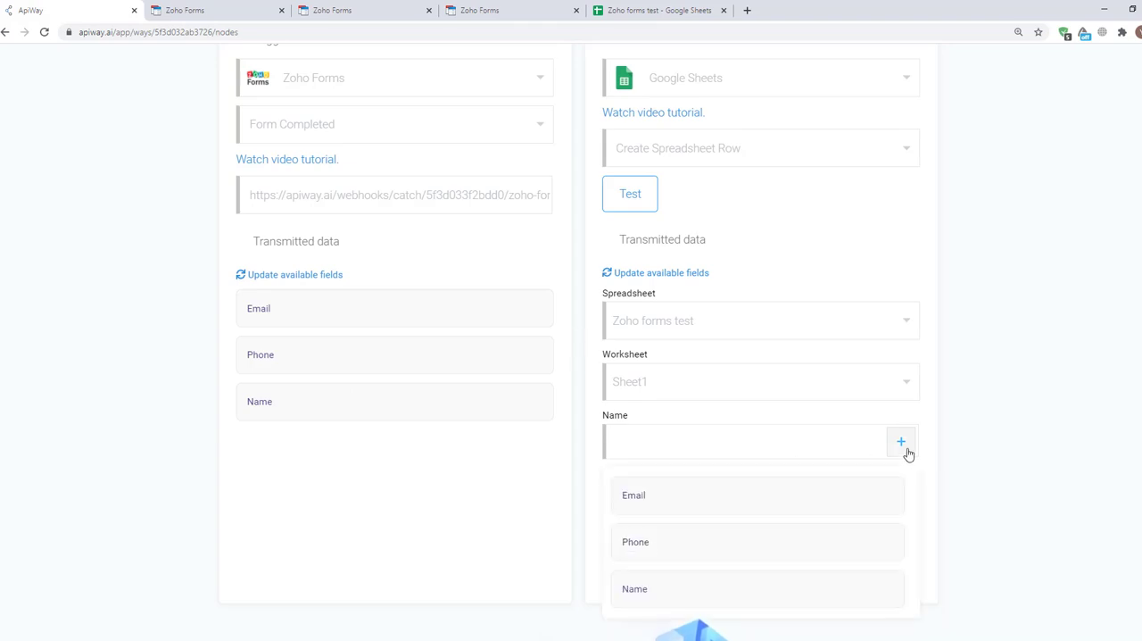
- Map the Name, Email and Phone number columns to the form's Name, Email and Phone fields
click(635, 588)
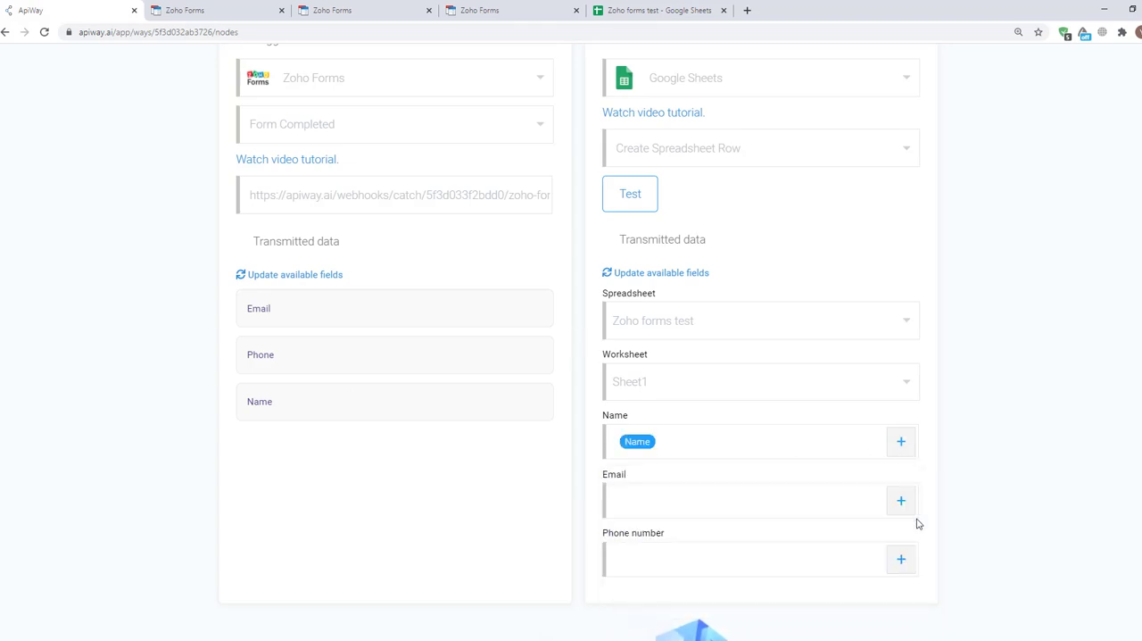
click(899, 500)
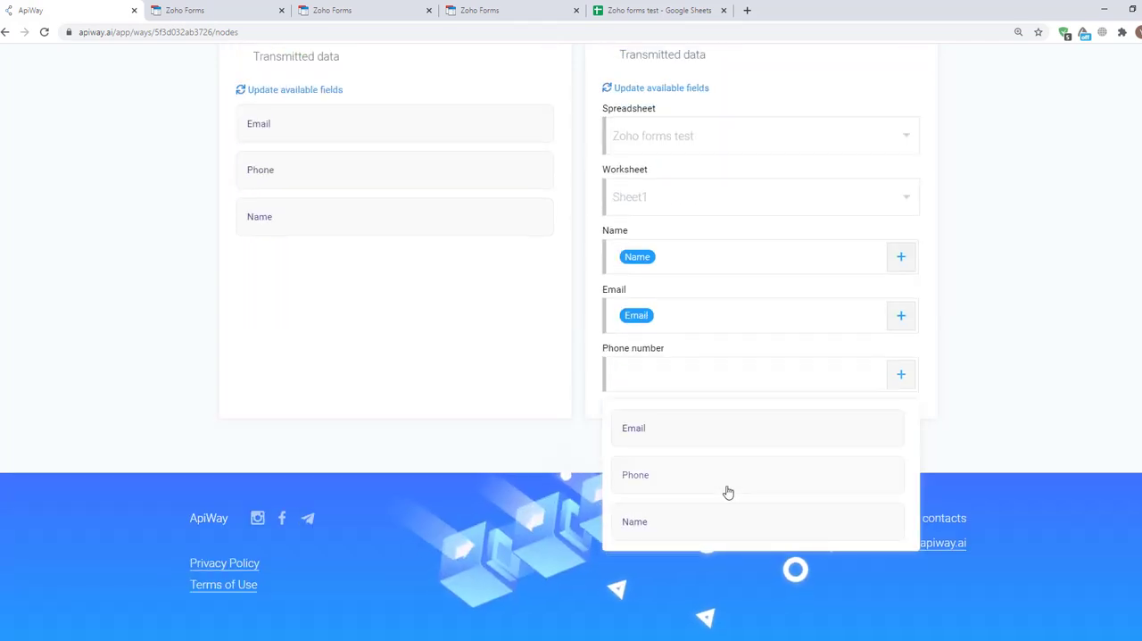
click(636, 475)
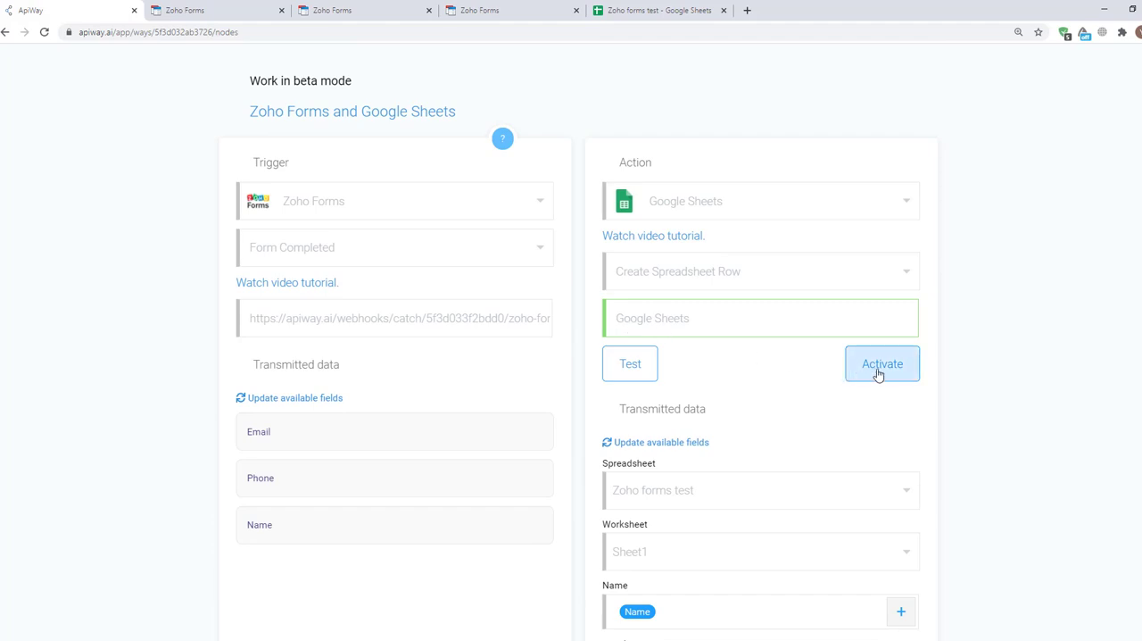
- Activate the finished integration and switch it off from the My ways list
click(882, 364)
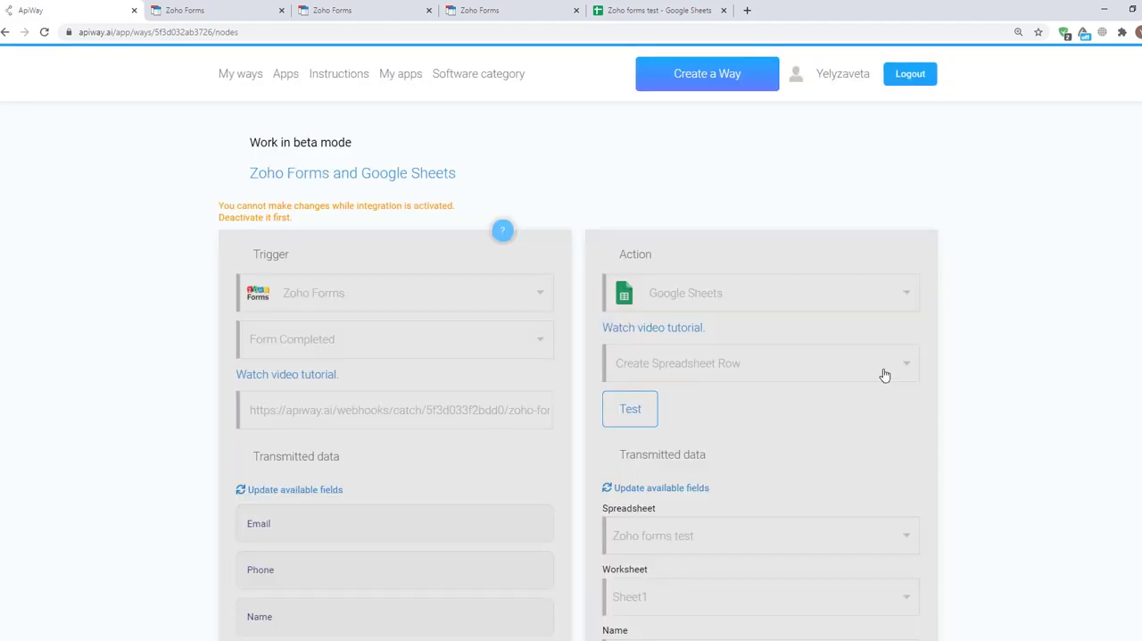
mouse_move(240, 82)
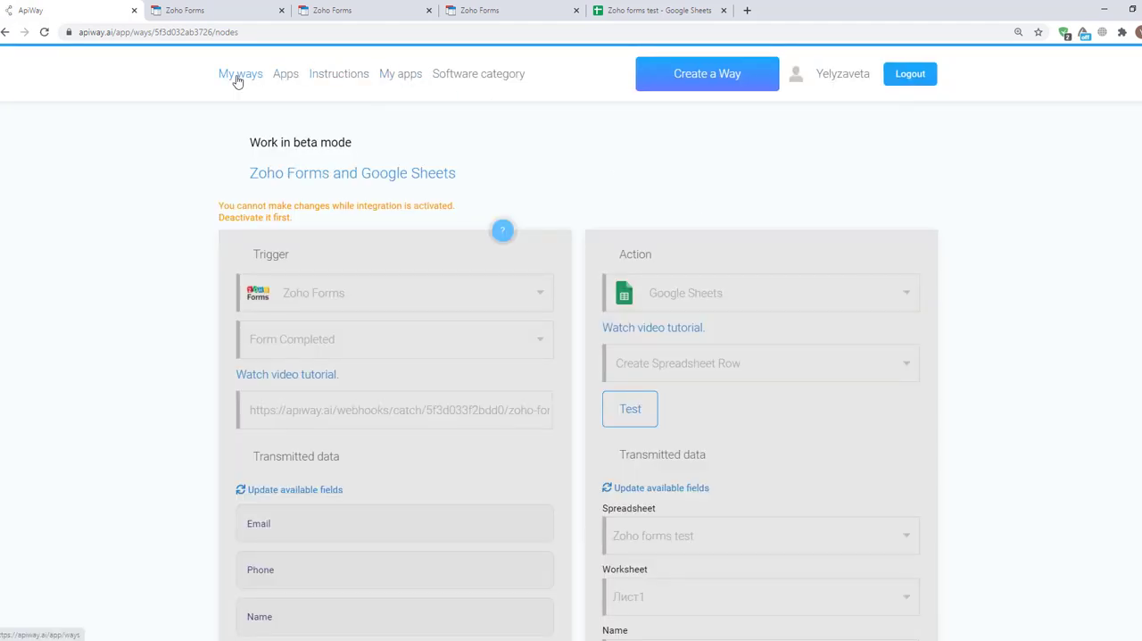
click(237, 73)
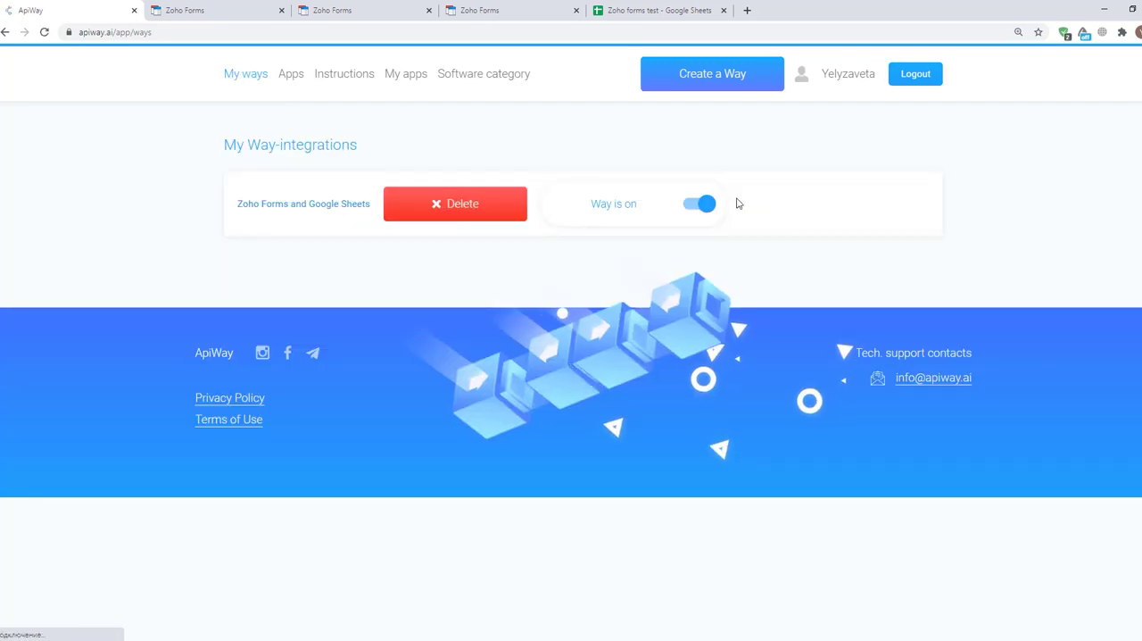
click(700, 203)
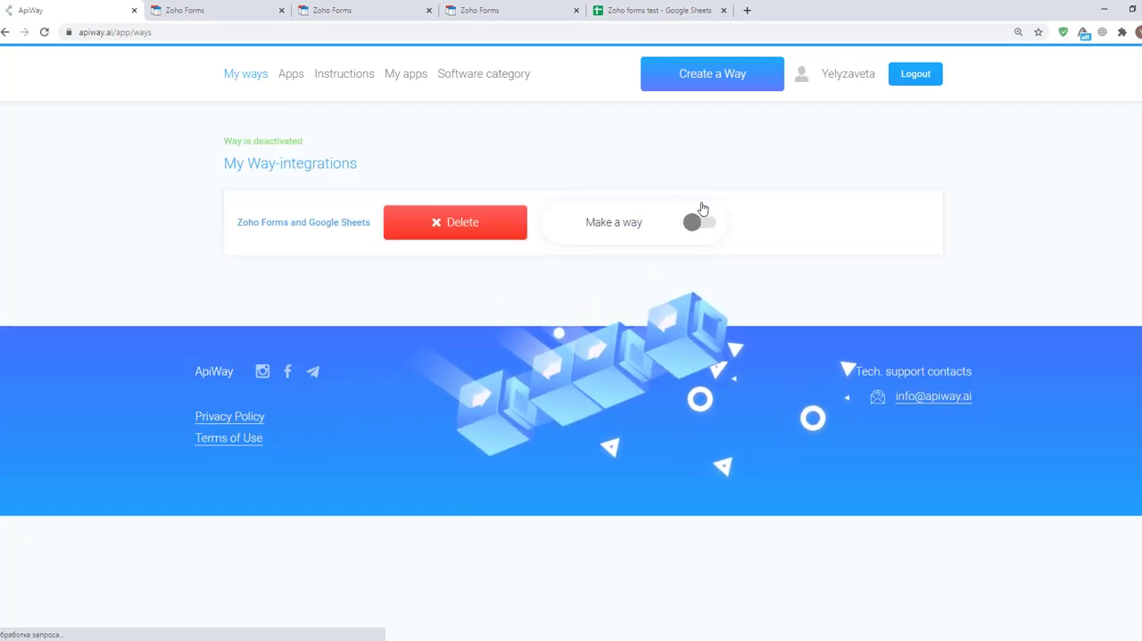
- Reopen the integration's settings, then switch it back on in My ways
click(303, 221)
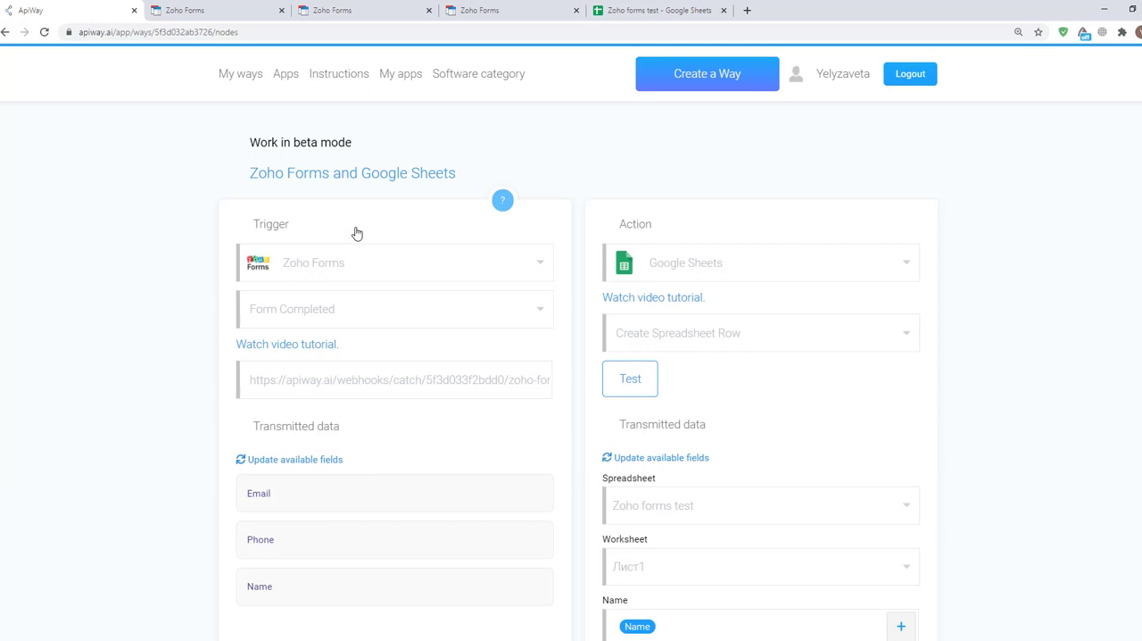
mouse_move(253, 91)
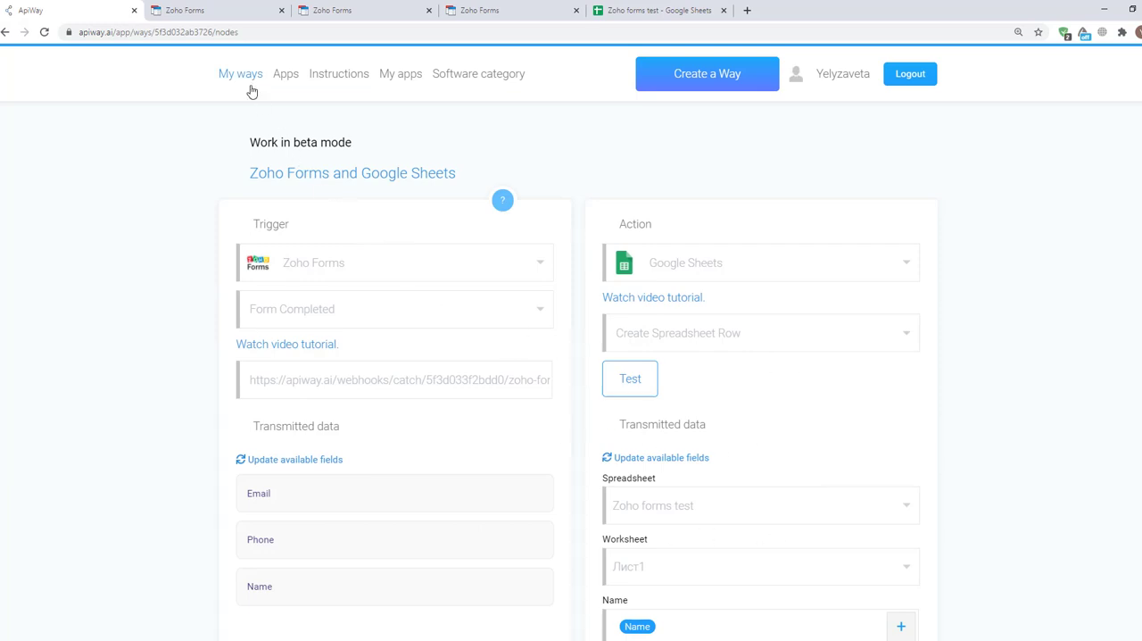
click(237, 73)
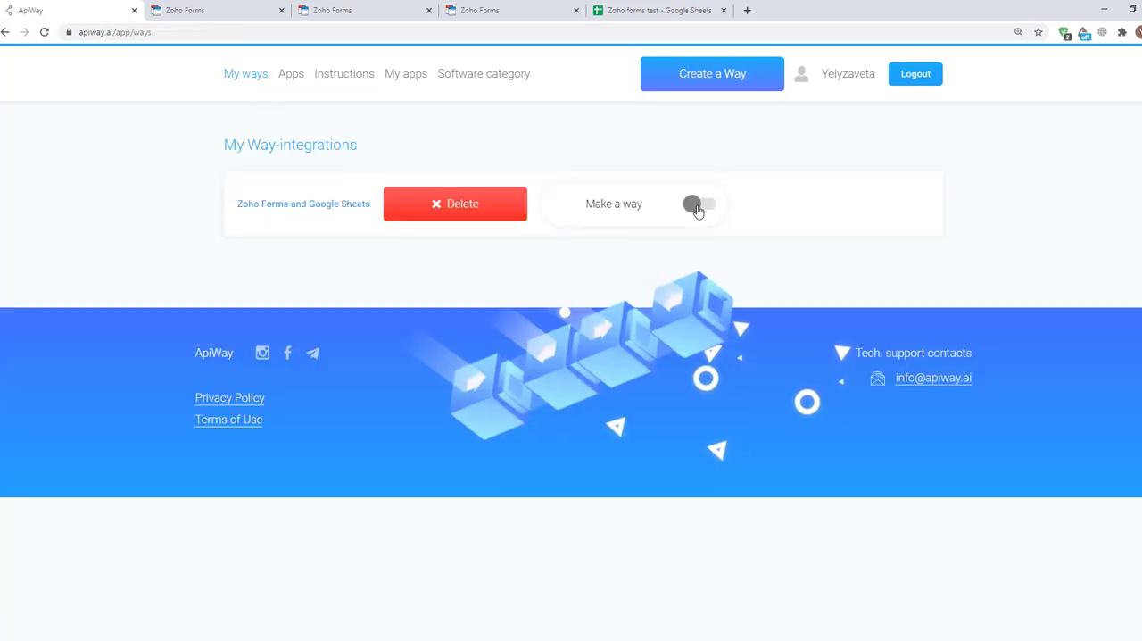
click(696, 204)
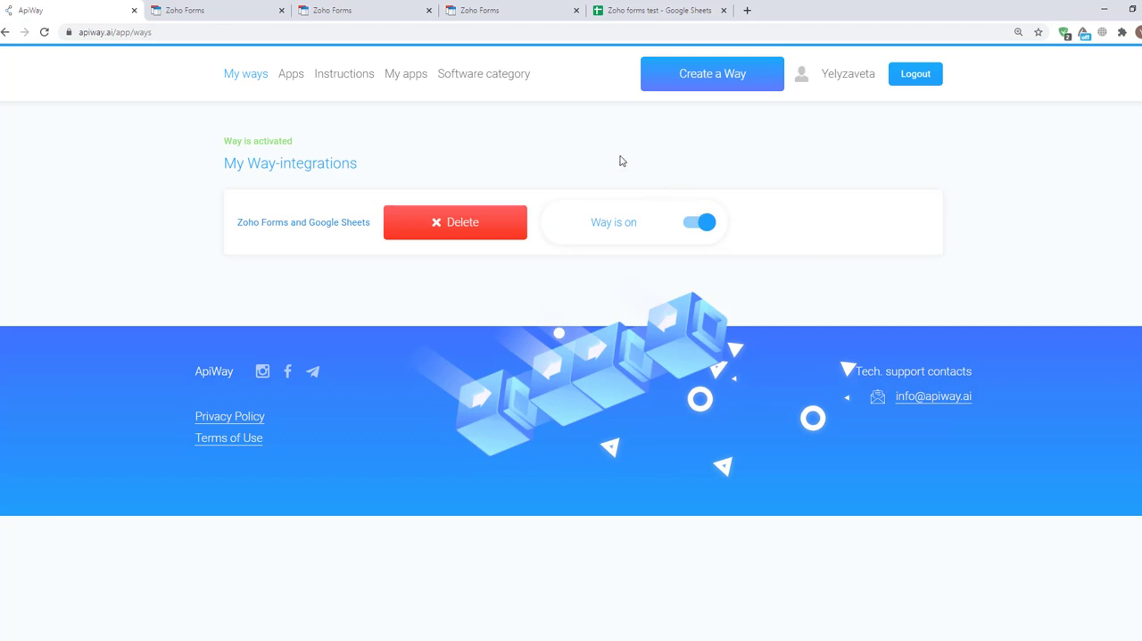
click(205, 14)
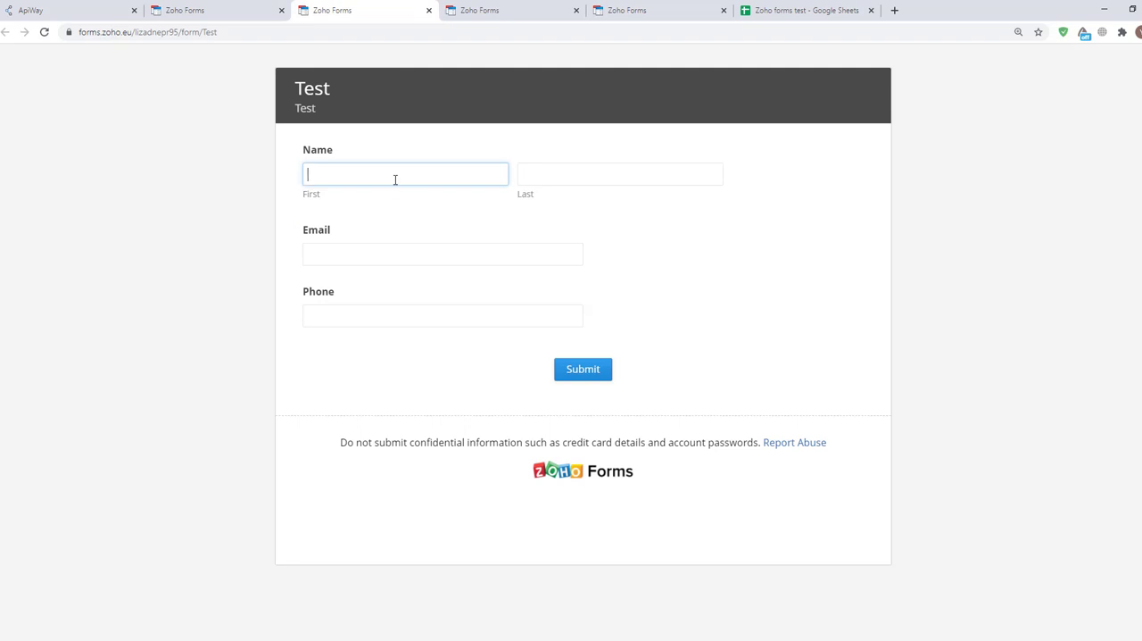
text(Jane)
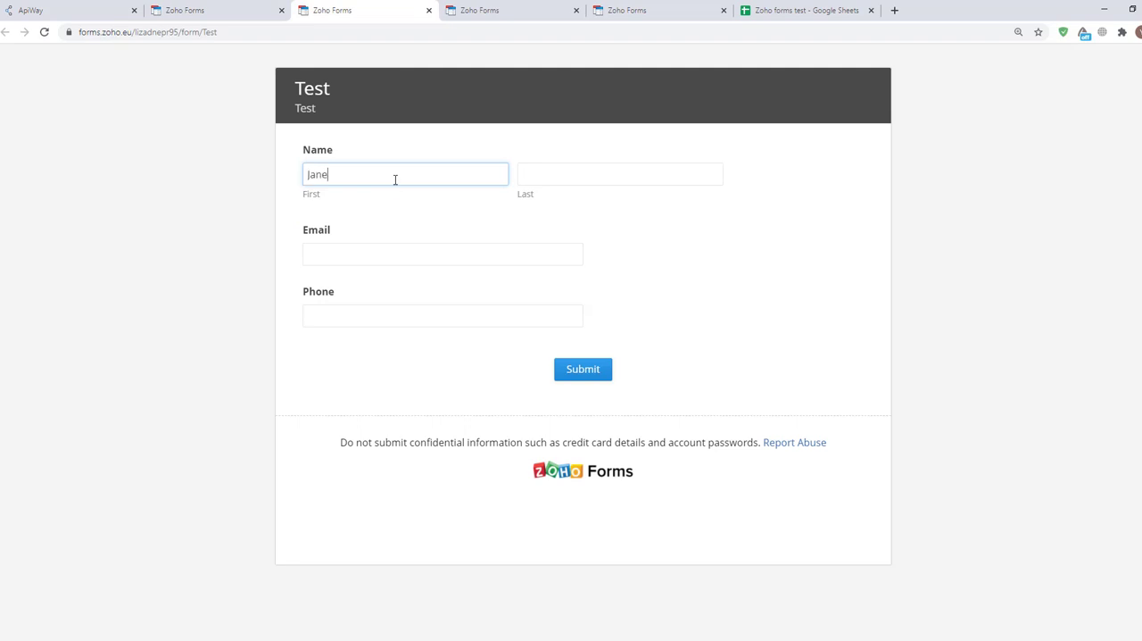
click(443, 253)
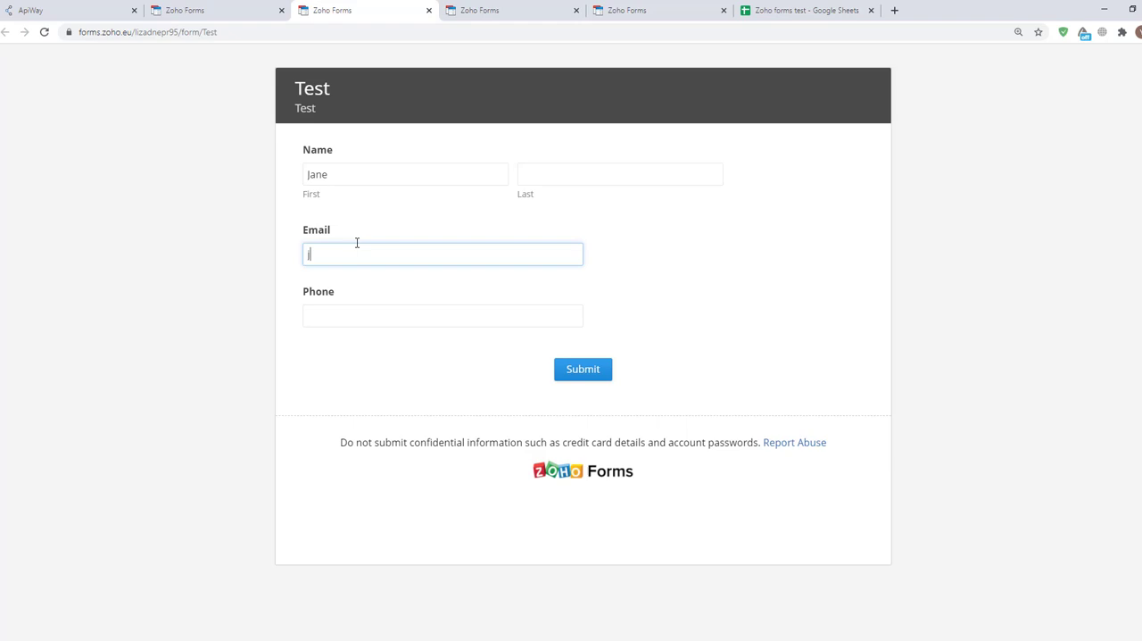
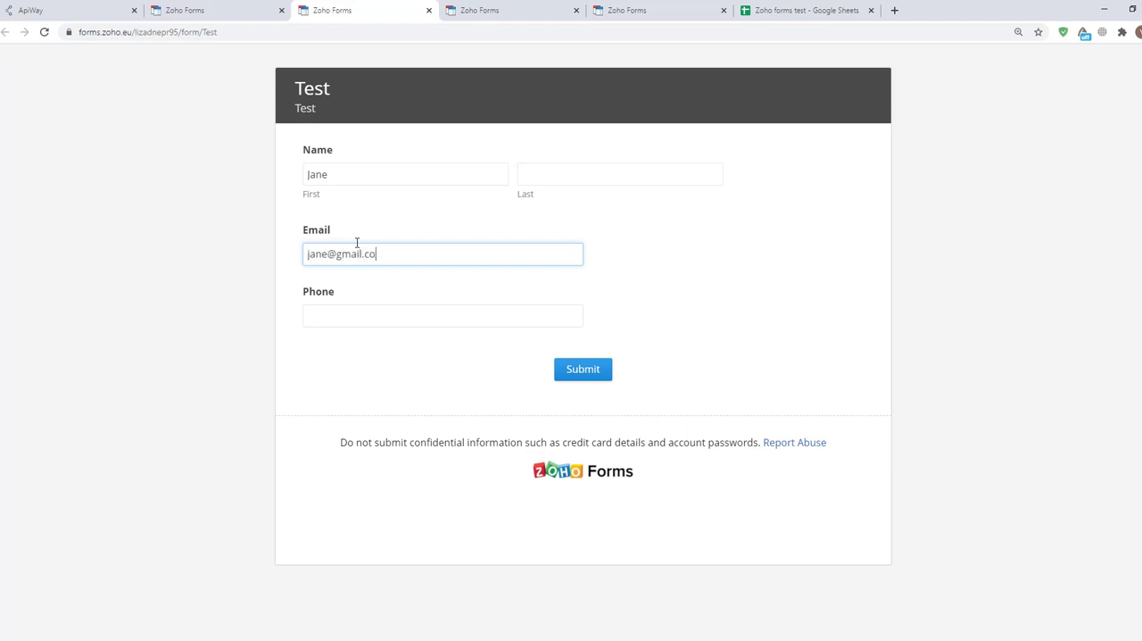
click(443, 314)
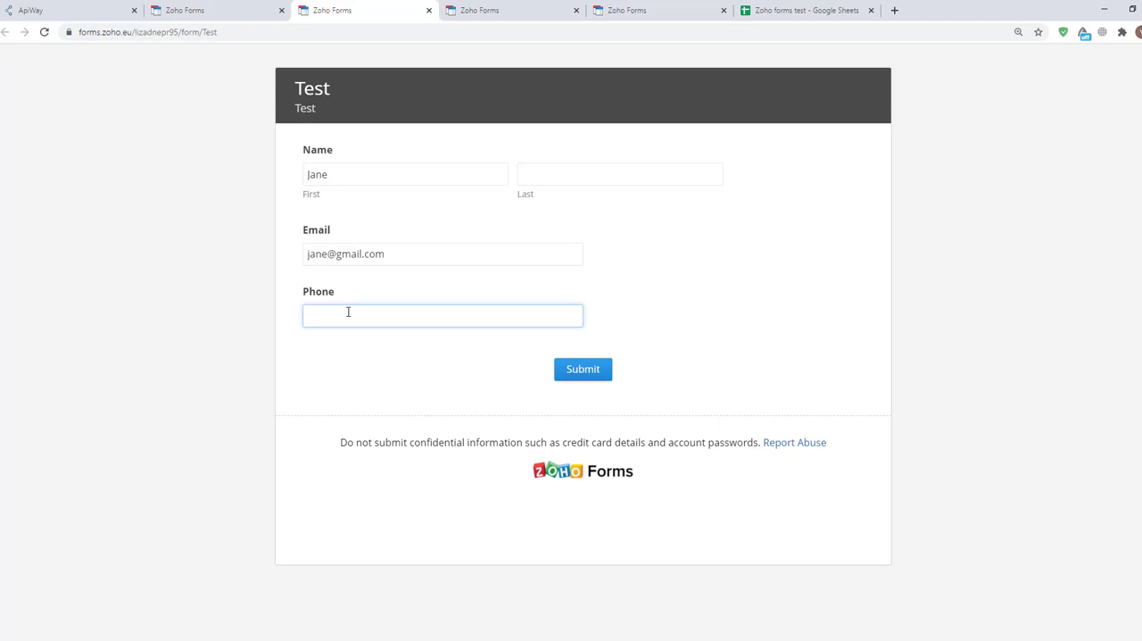
text(+1231)
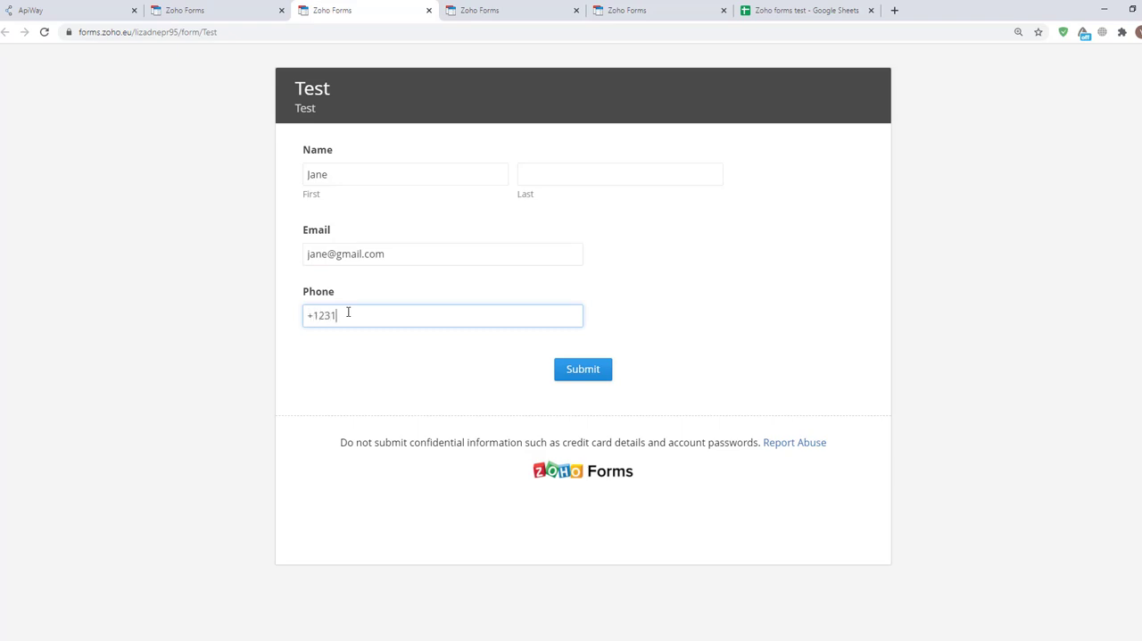
click(582, 367)
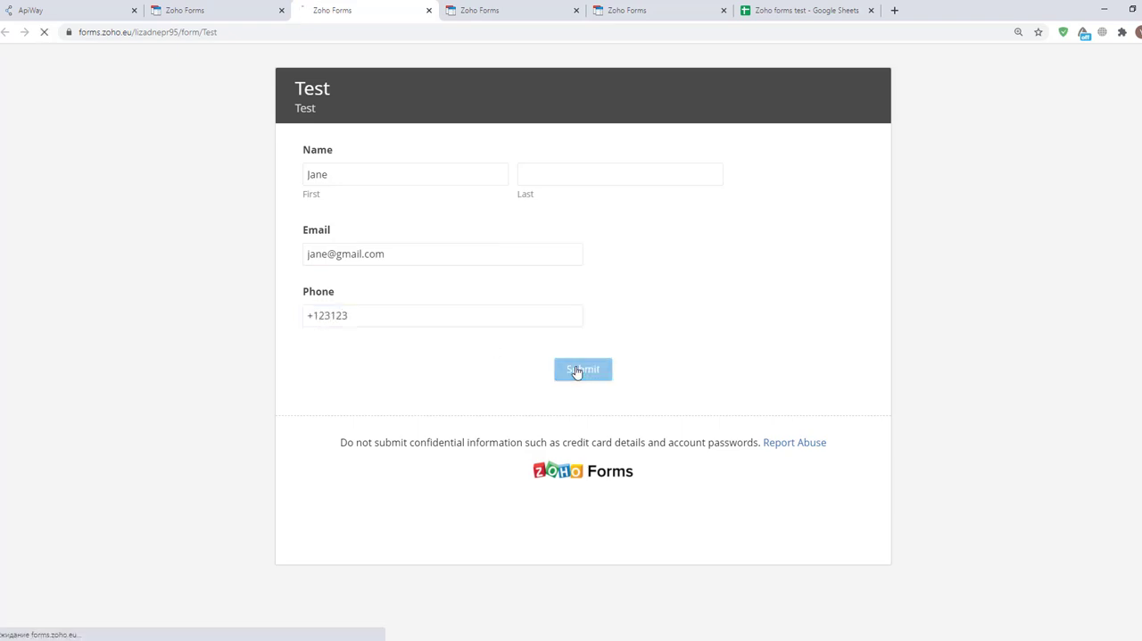
click(582, 368)
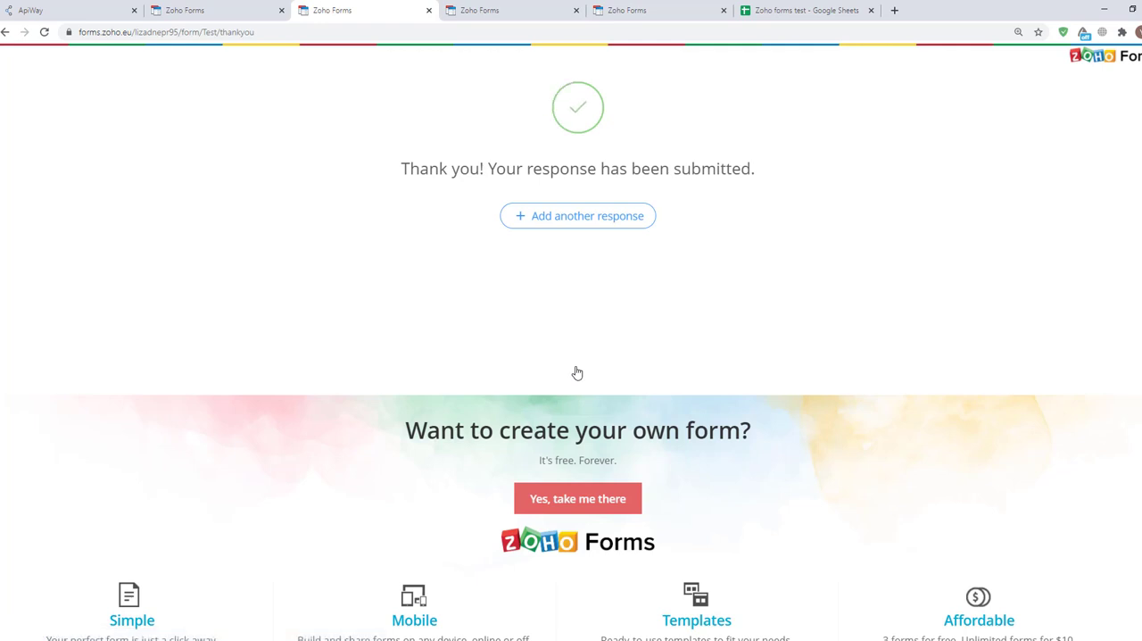
mouse_move(782, 50)
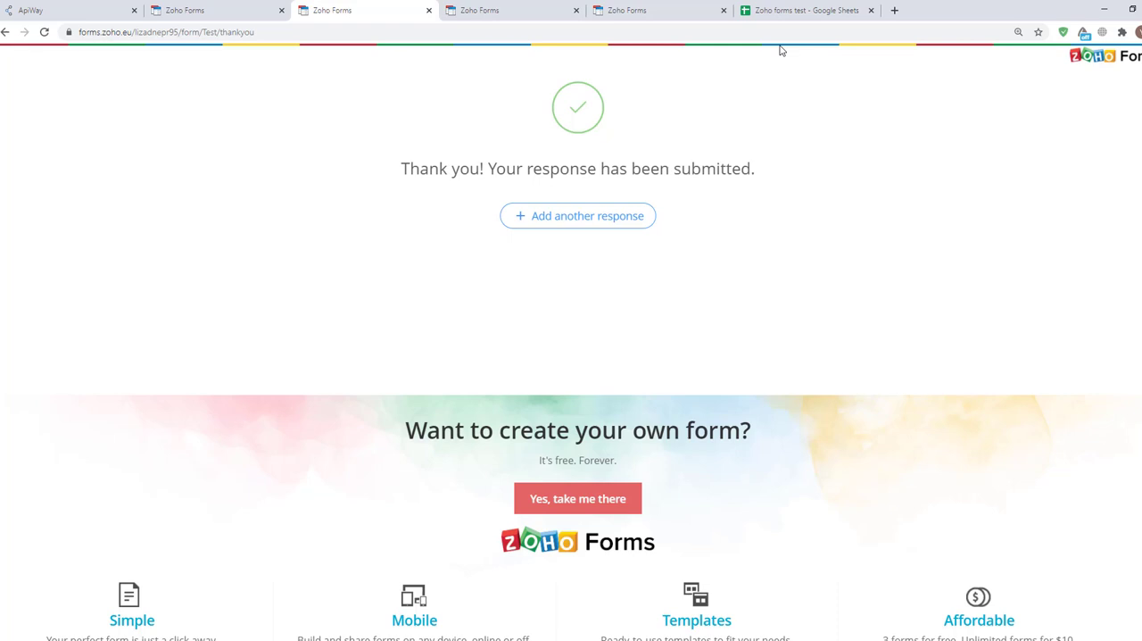
mouse_move(786, 10)
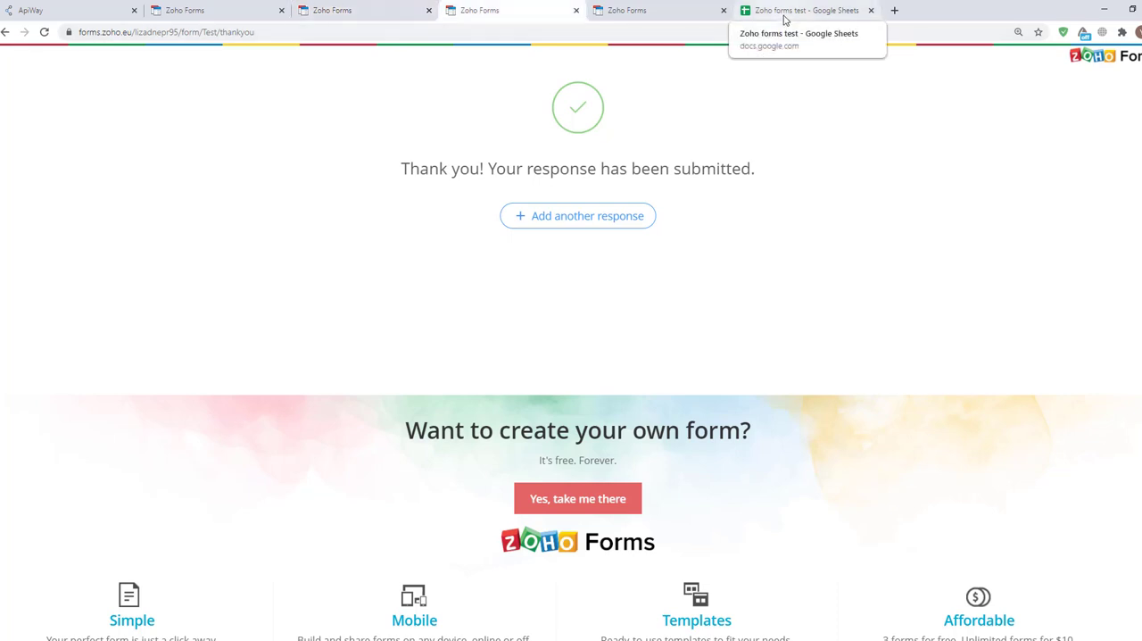
- Check the Zoho forms test spreadsheet for the new Jane row, then return to ApiWay
click(803, 10)
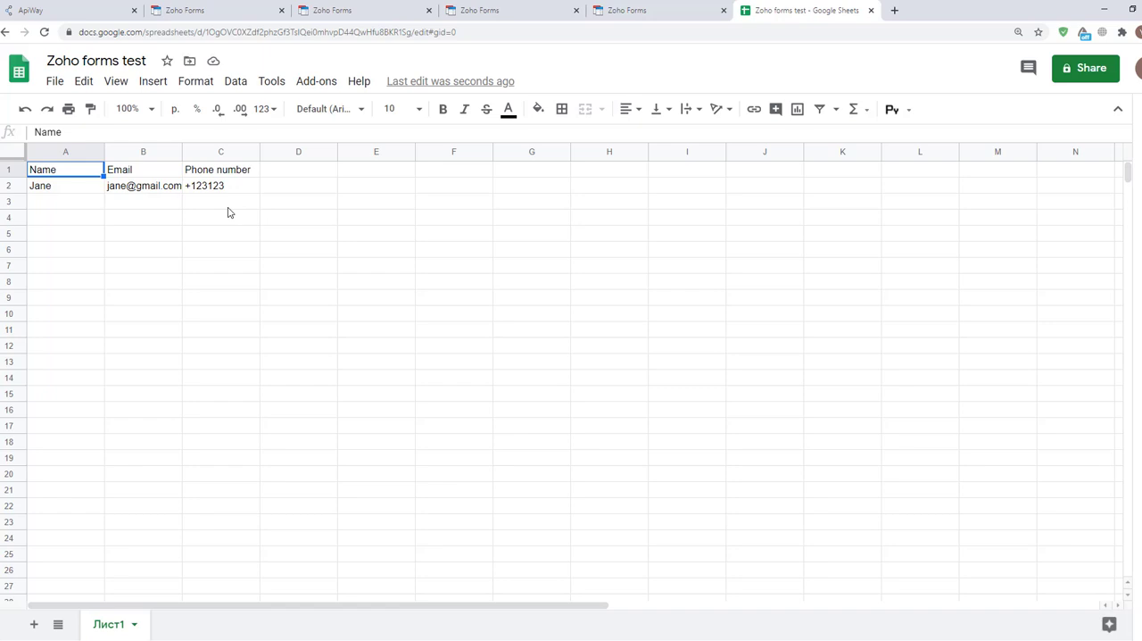
click(32, 11)
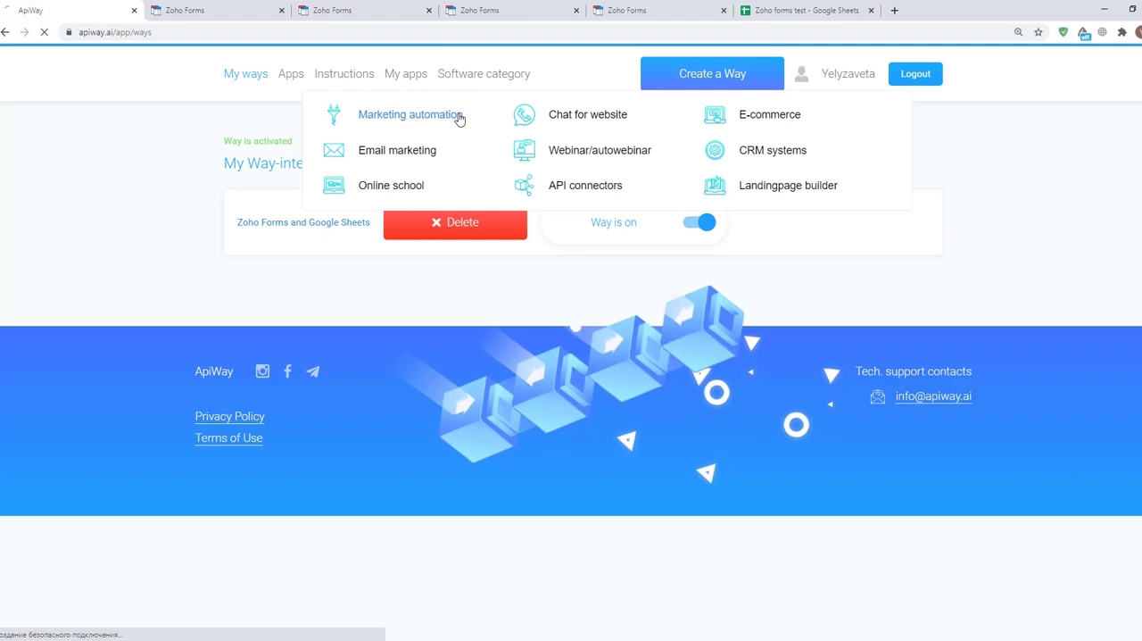
- Show ApiWay's Best marketing automation software category page from the Apps menu
click(410, 114)
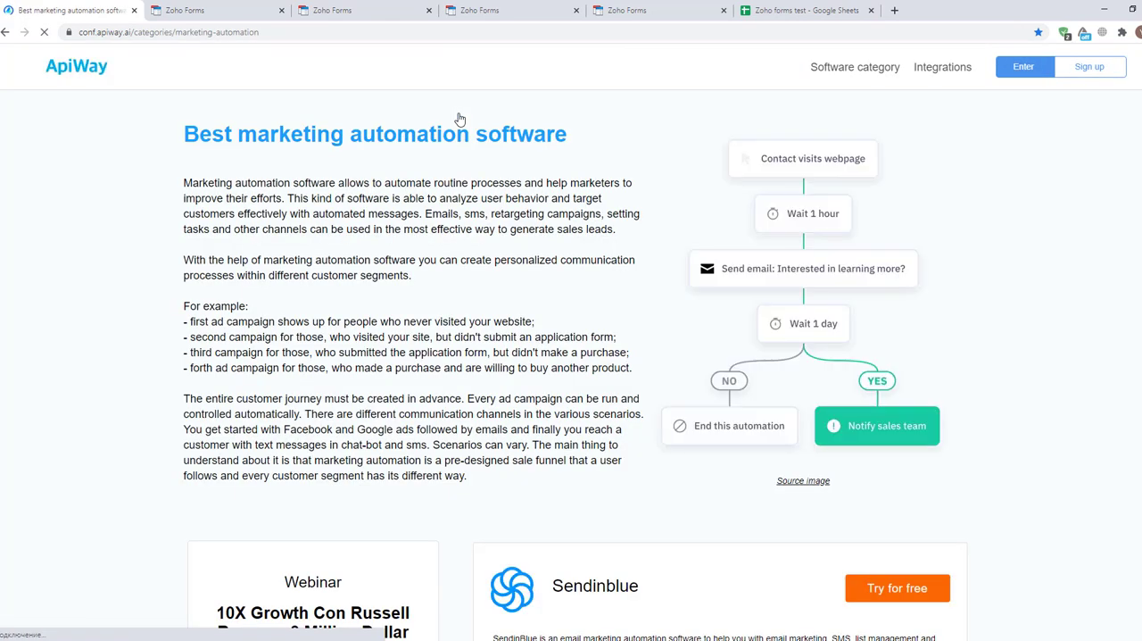